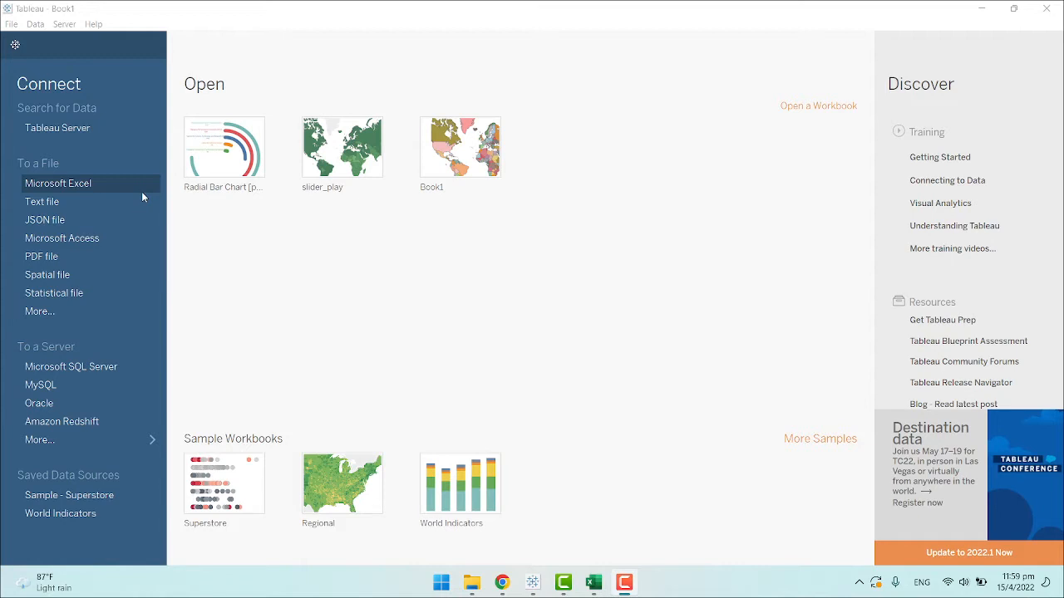
pyautogui.moveTo(92, 256)
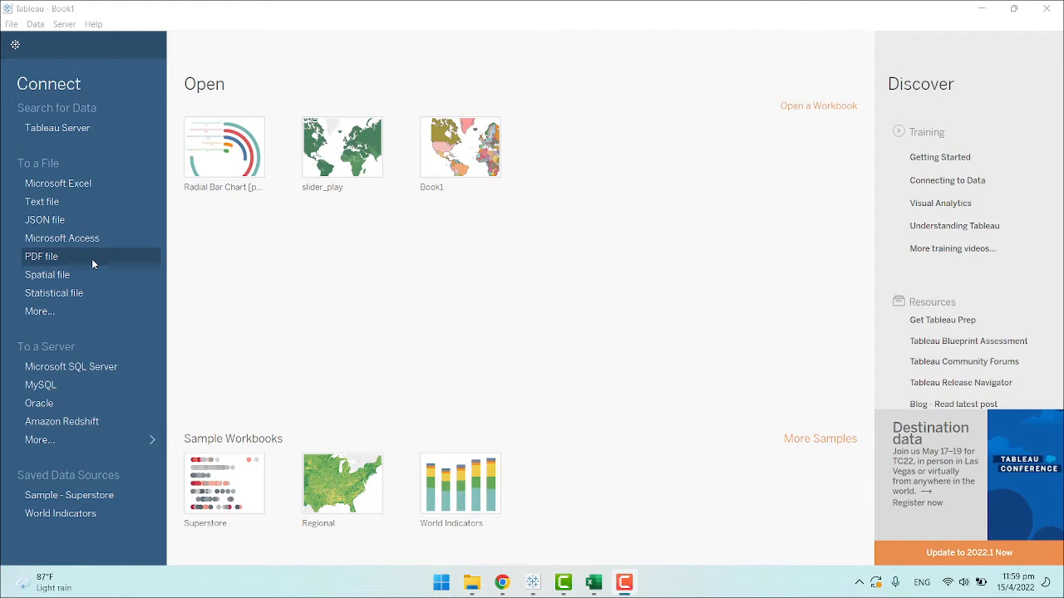
pyautogui.moveTo(441, 303)
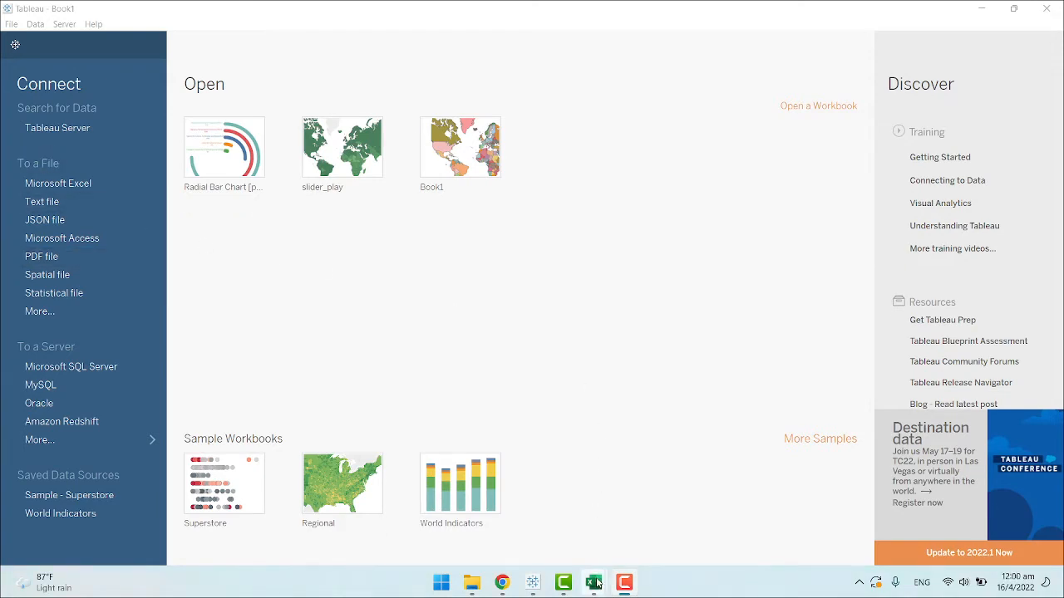
# Check the Marvel workbook's Character list in Excel from Black Panther, then return to Tableau.
pyautogui.click(593, 581)
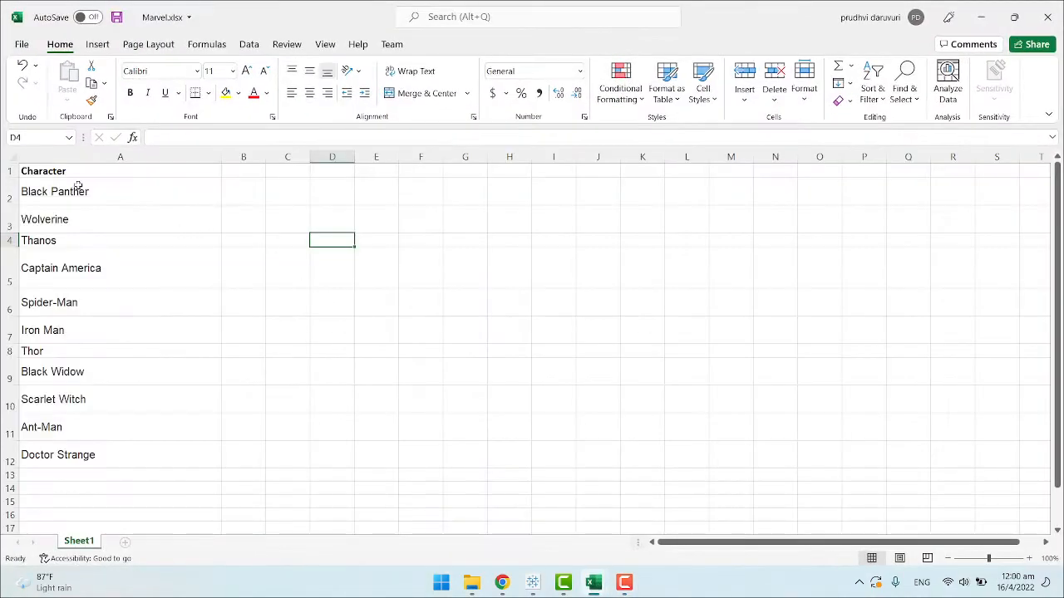
pyautogui.click(55, 191)
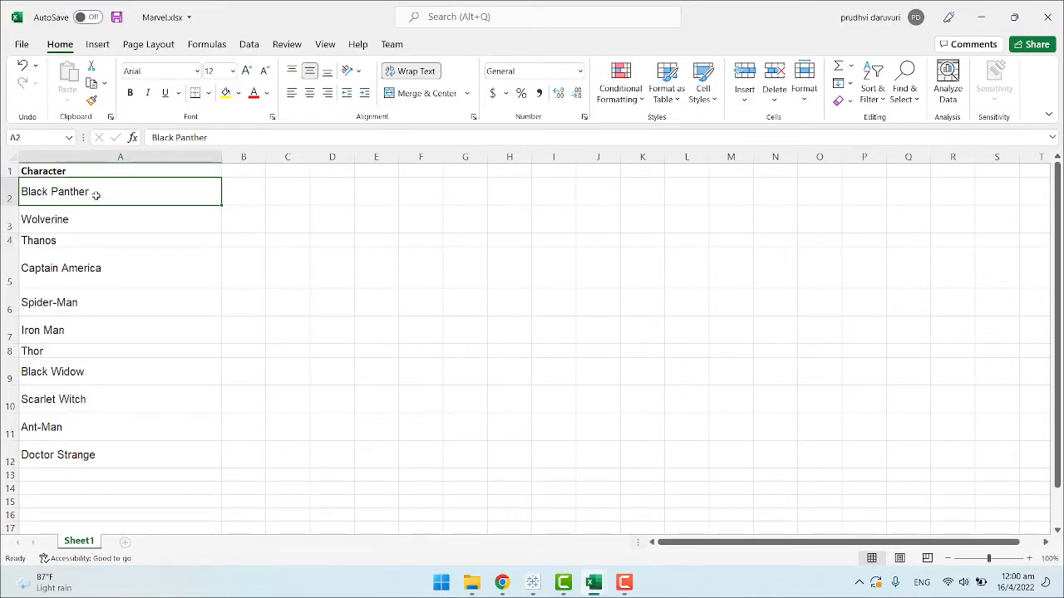
pyautogui.moveTo(124, 255)
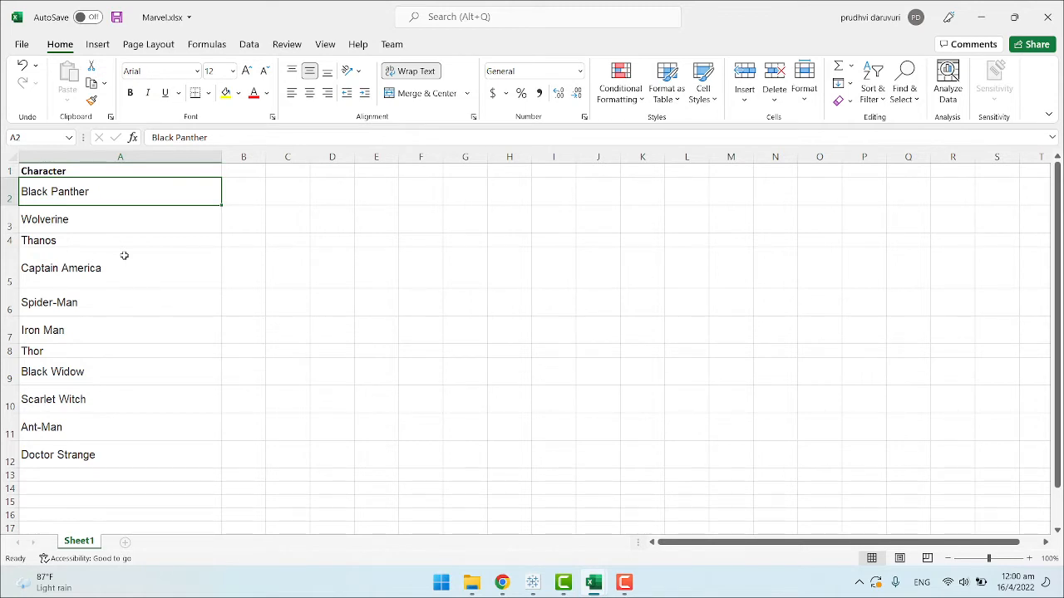
pyautogui.moveTo(151, 240)
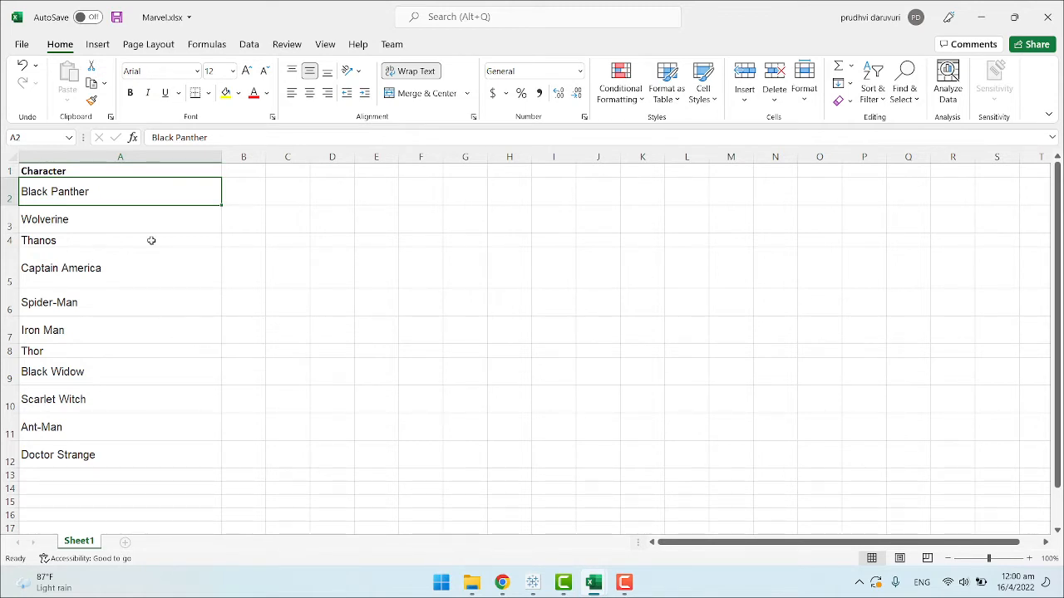
pyautogui.click(120, 218)
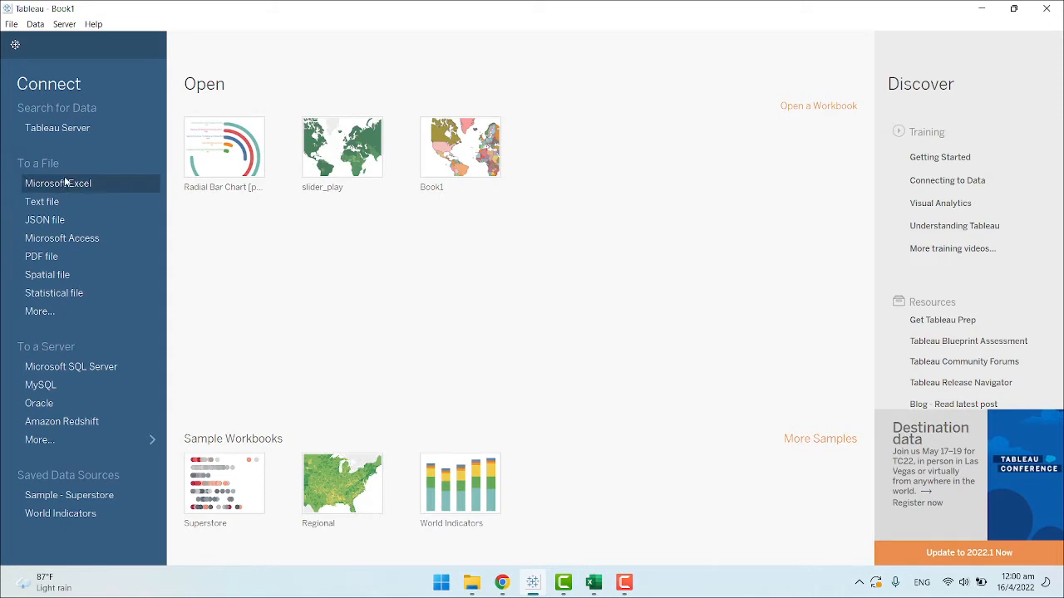
# Connect Tableau to the Marvel.xlsx Excel workbook as the data source.
pyautogui.click(58, 183)
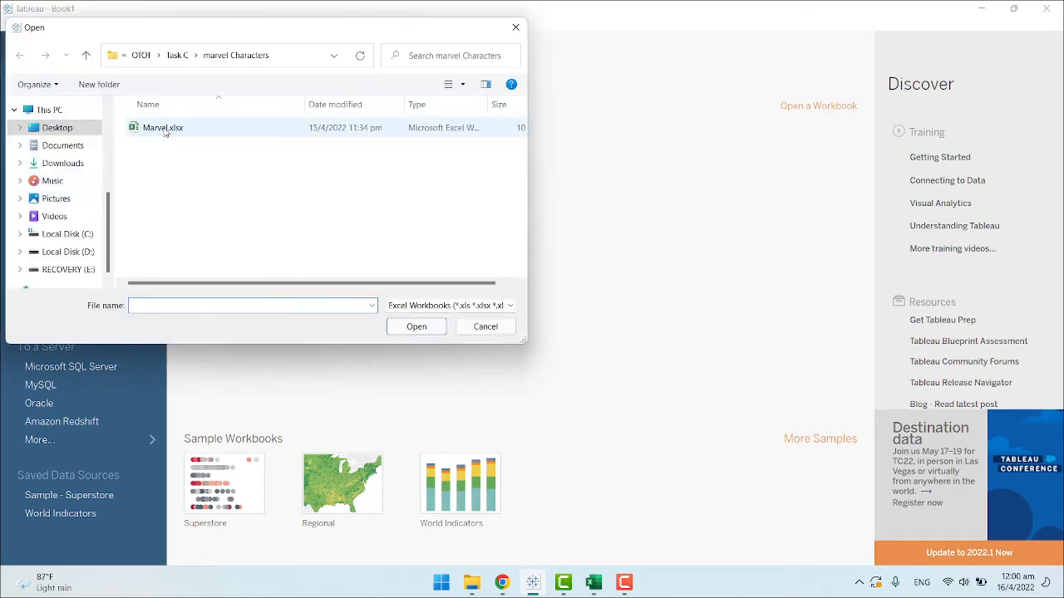
pyautogui.click(484, 326)
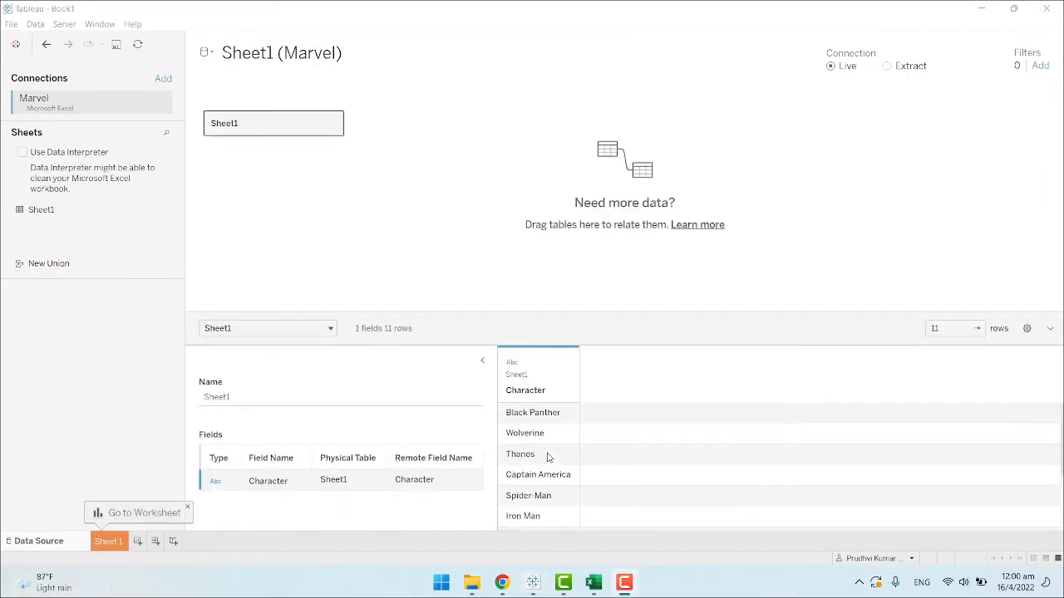
# Open the empty Sheet 1 worksheet and show the mark-type choices.
pyautogui.click(176, 541)
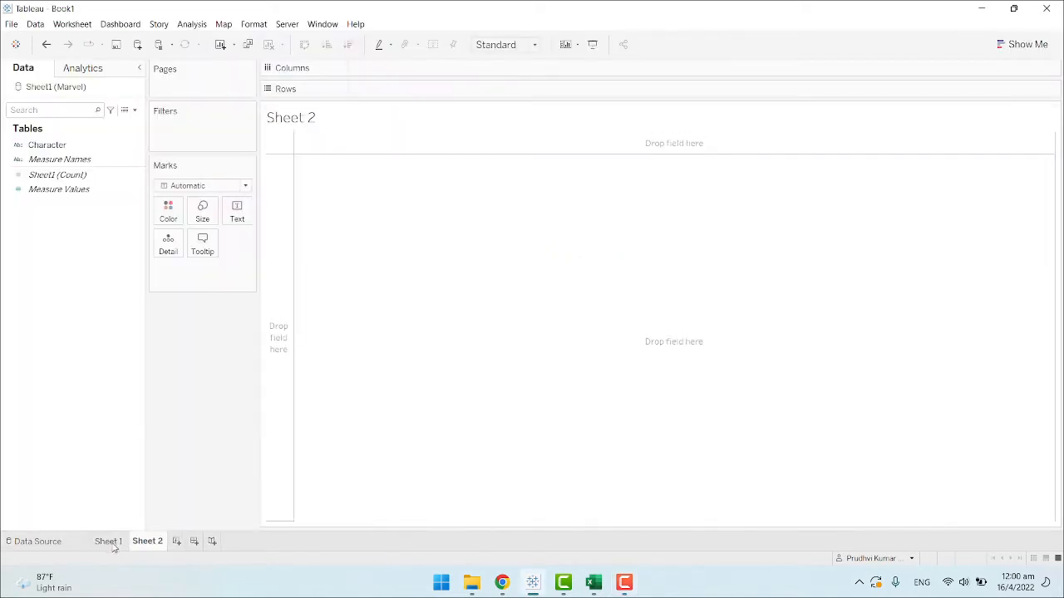
pyautogui.click(108, 541)
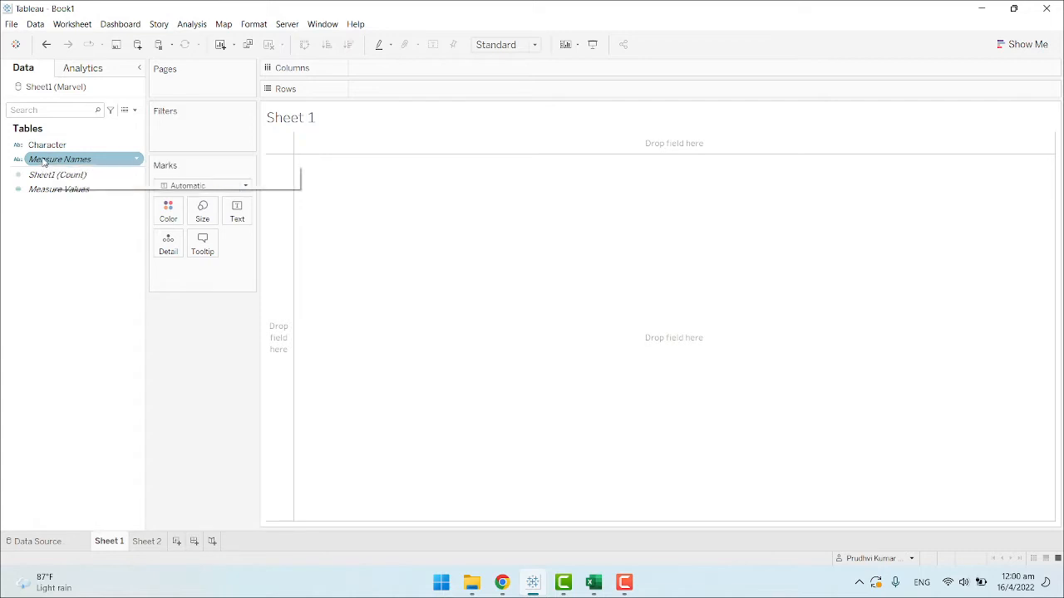
pyautogui.moveTo(59, 159); pyautogui.dragTo(388, 89)
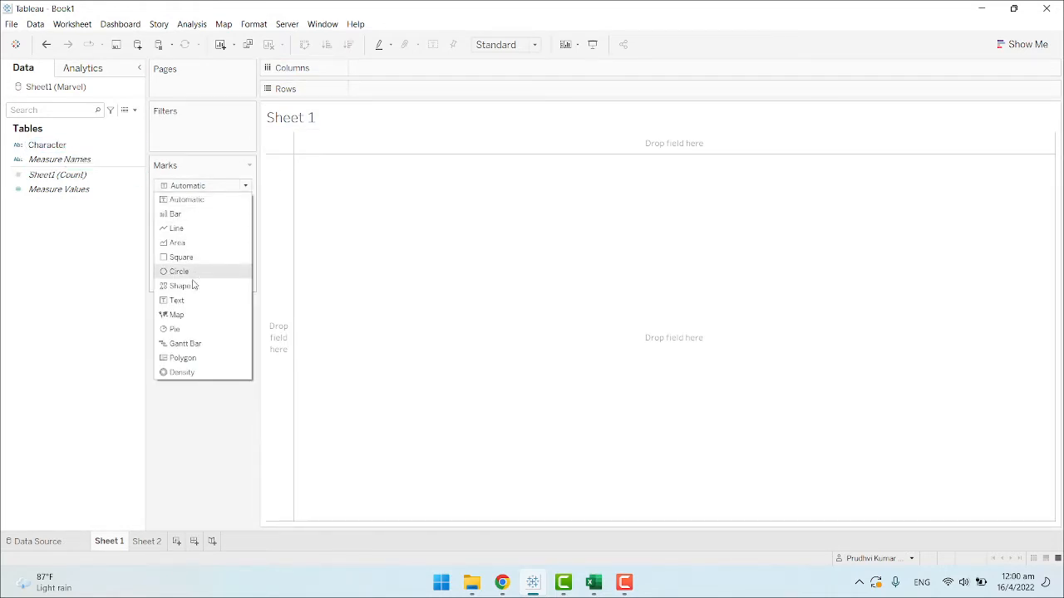
# Set marks to Shape and put Character on Shape, adding all 11 members.
pyautogui.click(180, 285)
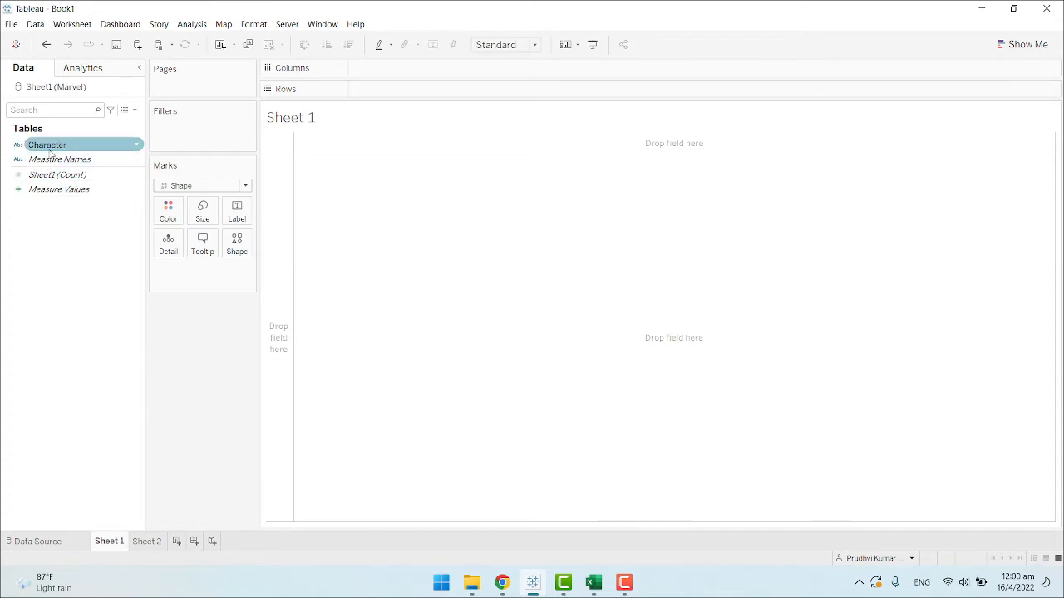
pyautogui.click(236, 244)
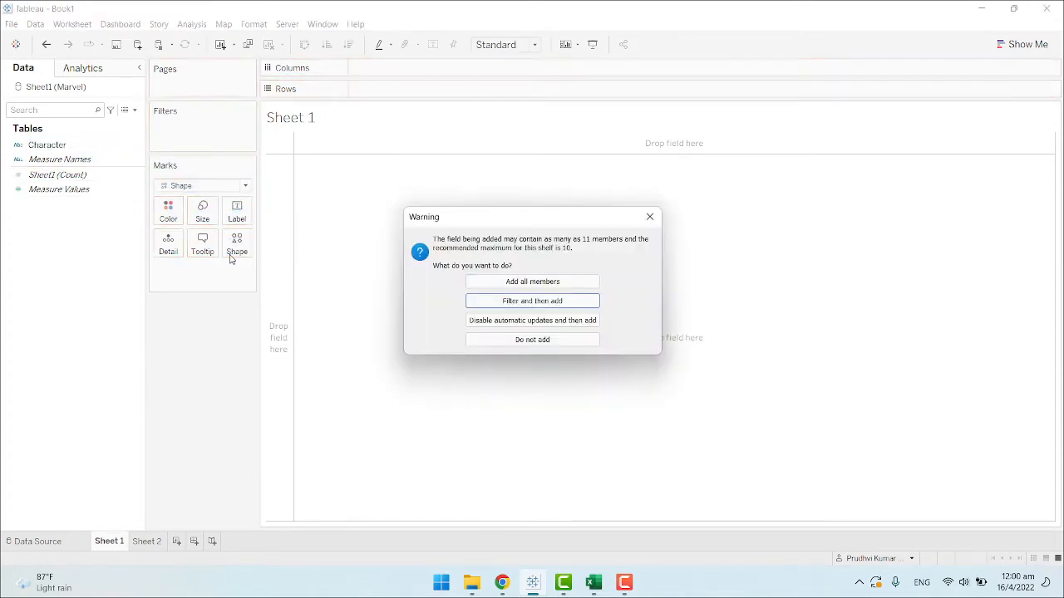
pyautogui.click(533, 281)
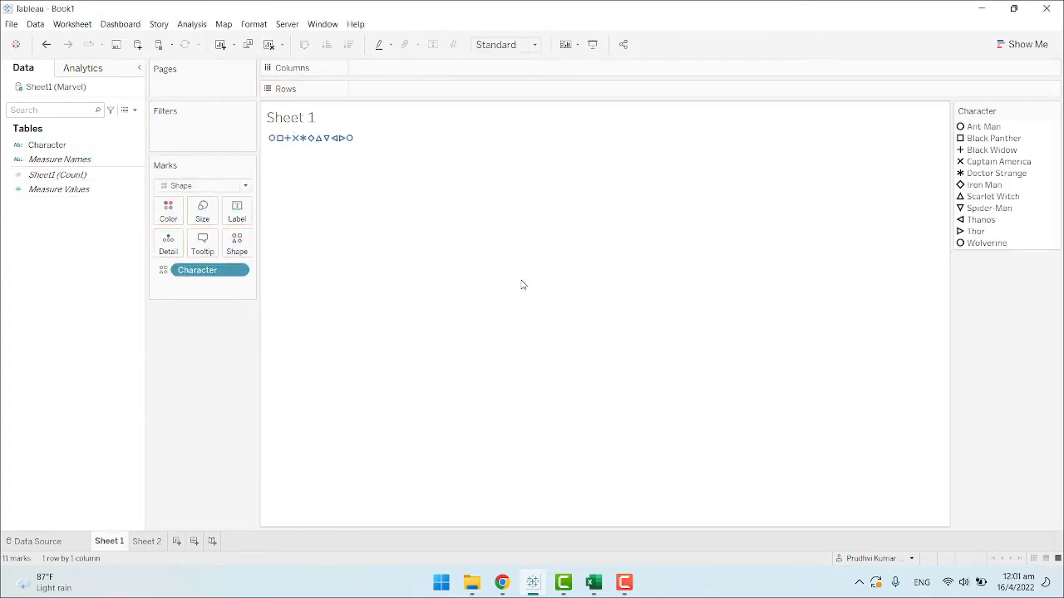
pyautogui.moveTo(275, 138)
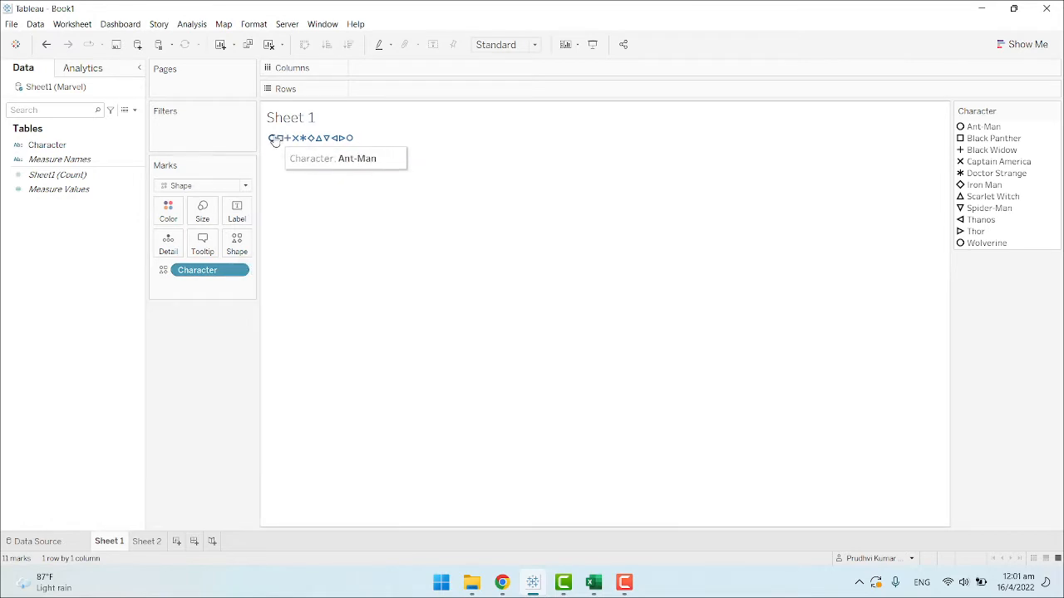
pyautogui.moveTo(270, 181)
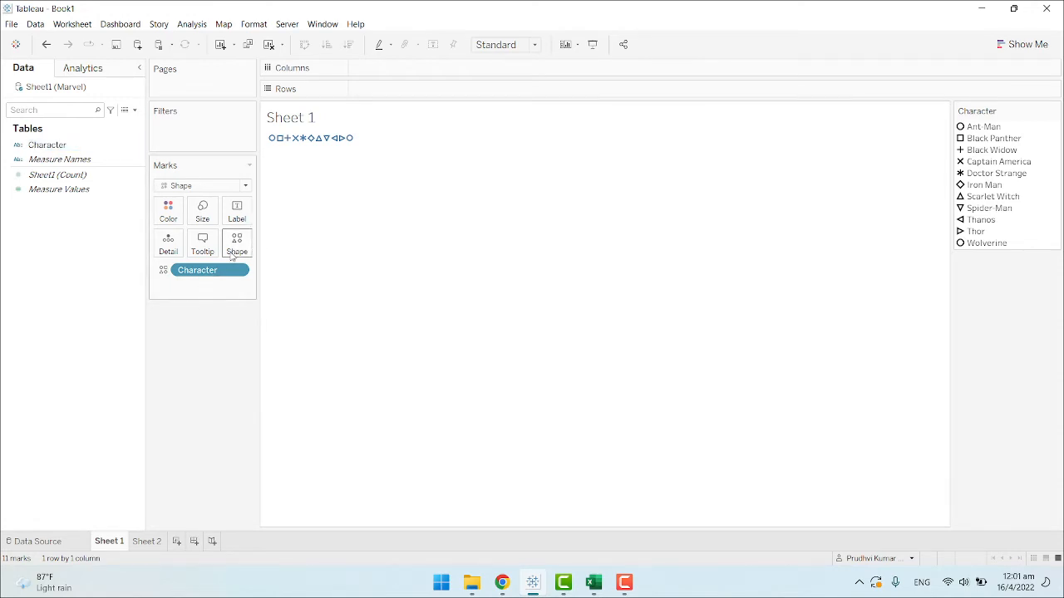
pyautogui.moveTo(340, 138)
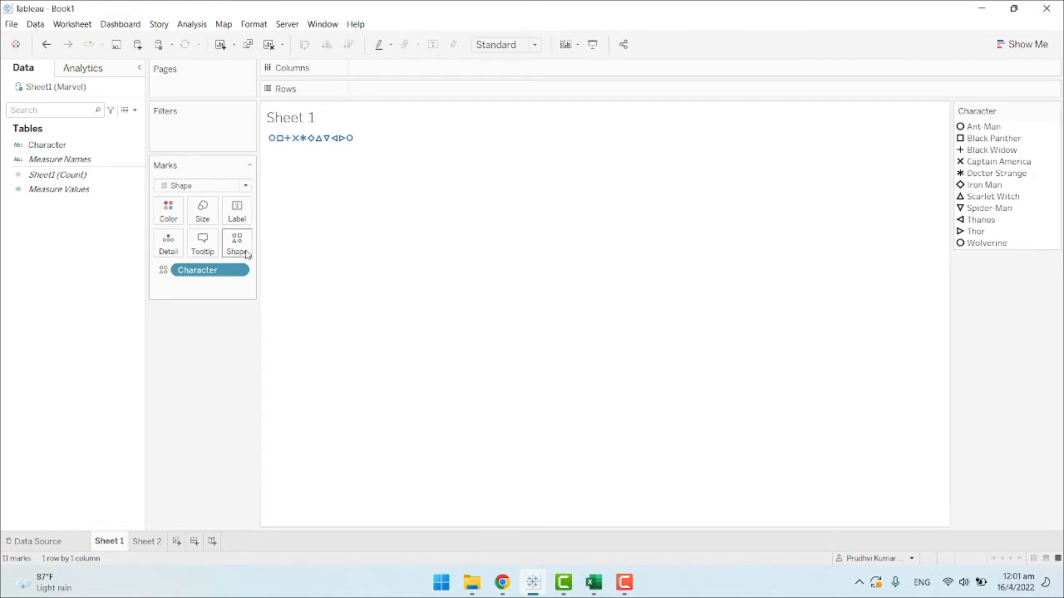
pyautogui.moveTo(472, 582)
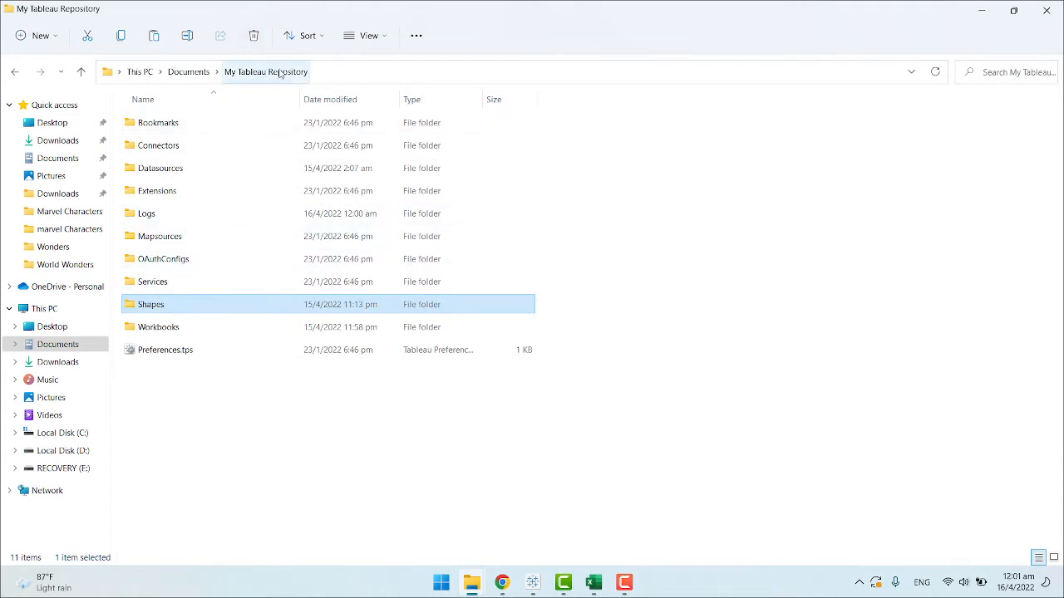
pyautogui.moveTo(150, 304)
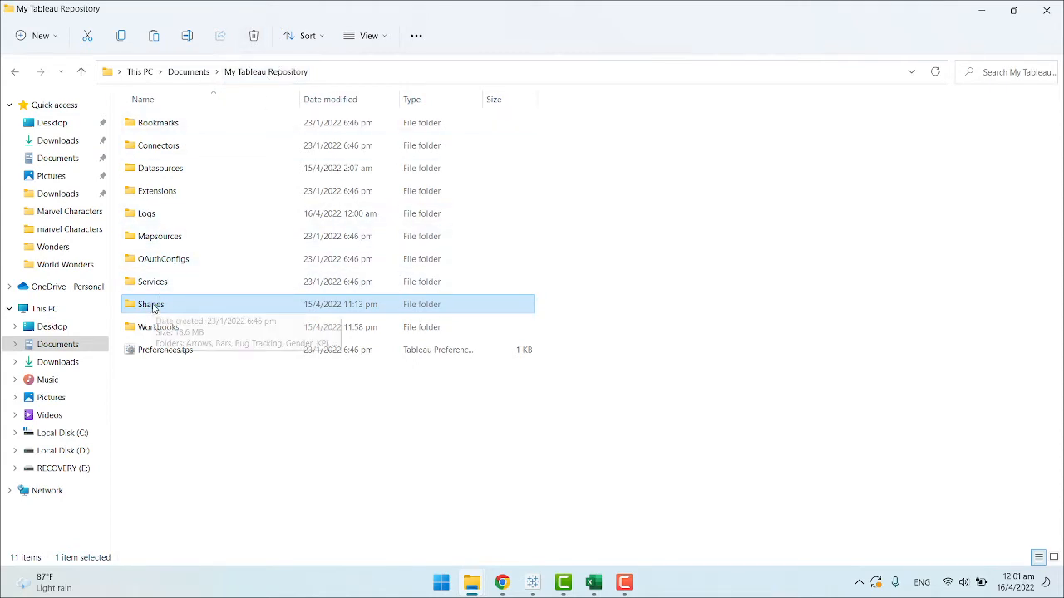
# Go into My Tableau Repository's Shapes folder and open the Marvel Characters folder.
pyautogui.doubleClick(151, 304)
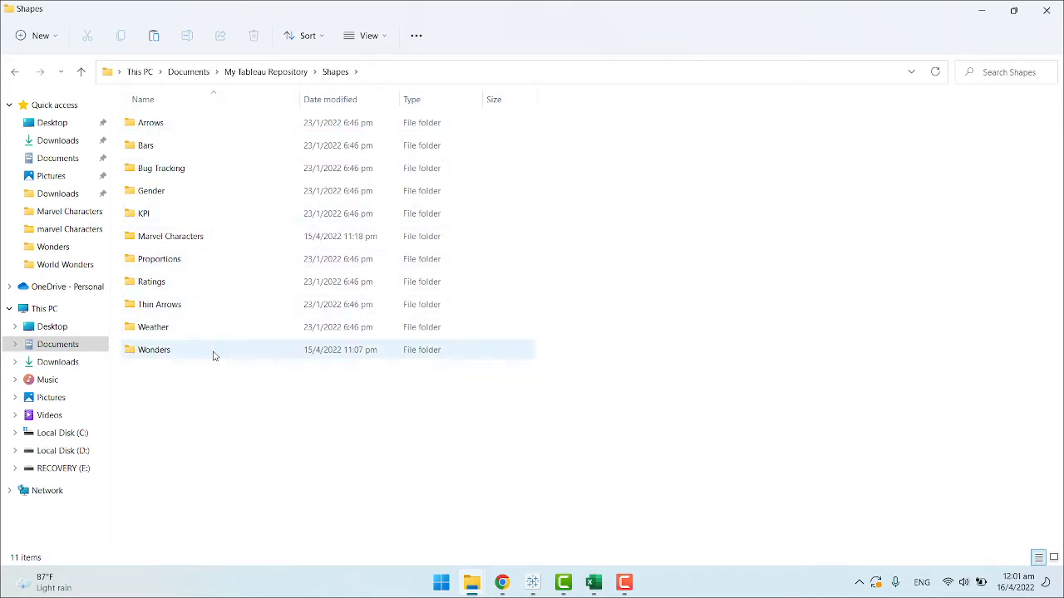
pyautogui.click(170, 236)
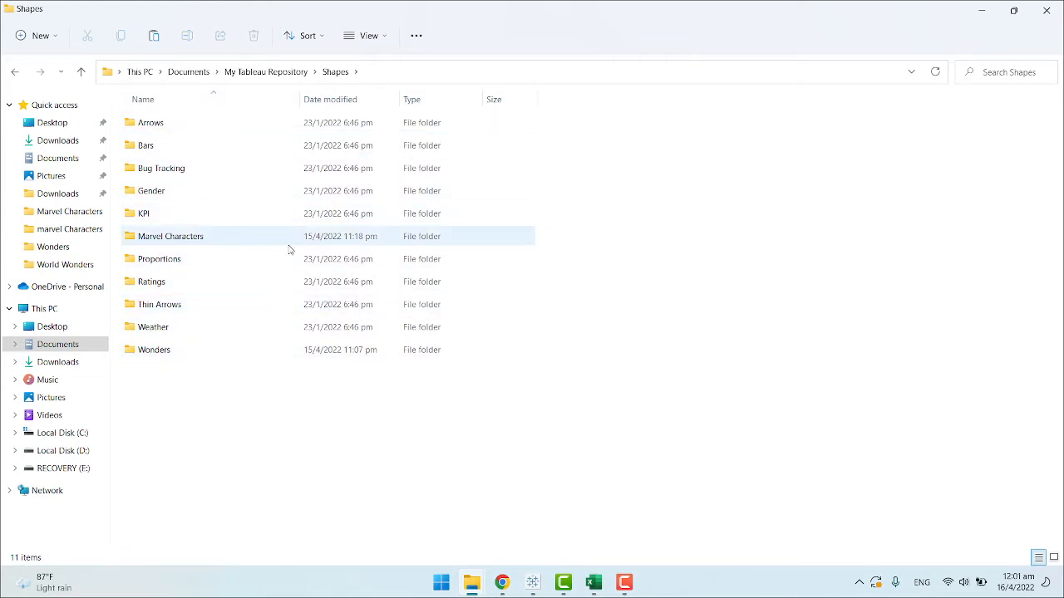
pyautogui.click(216, 386)
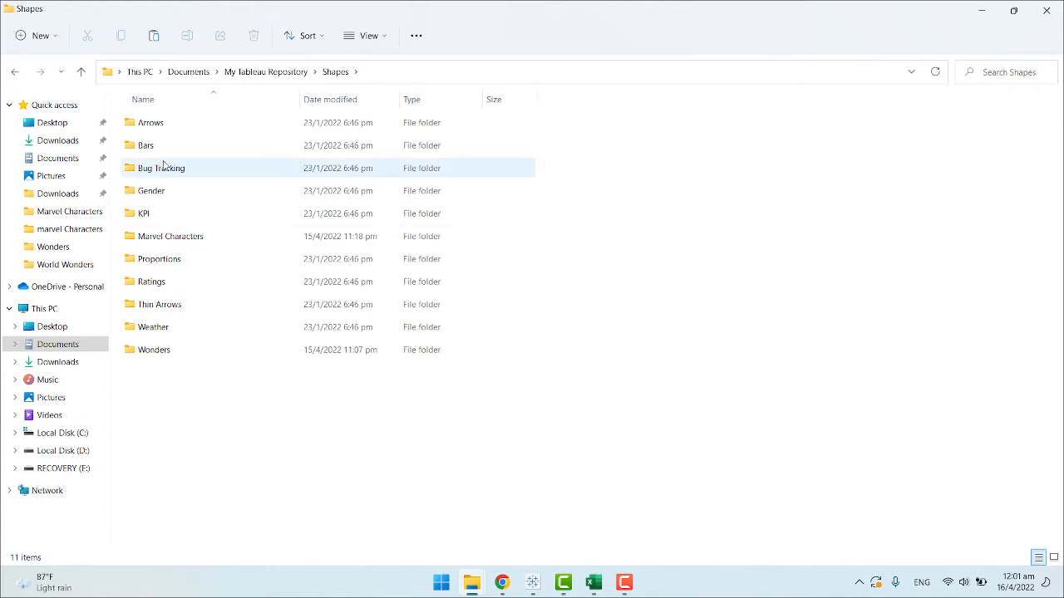
pyautogui.click(170, 395)
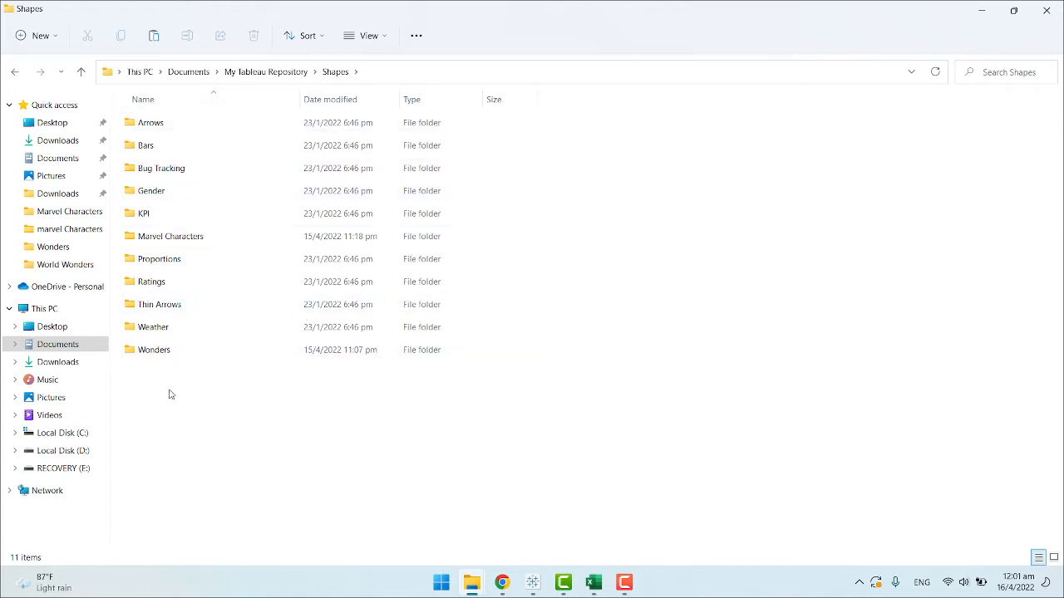
pyautogui.click(170, 236)
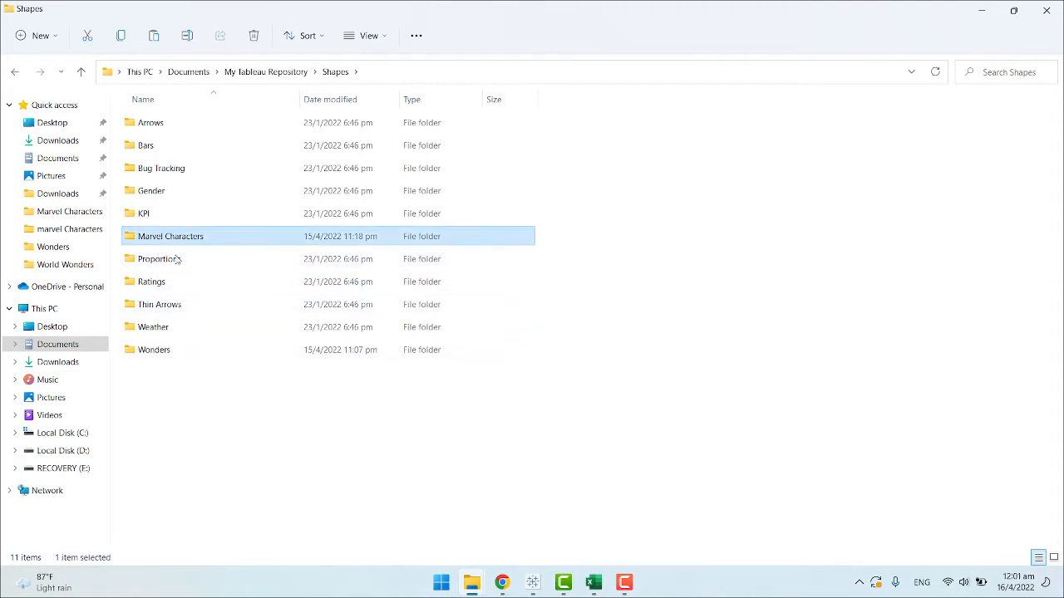
pyautogui.moveTo(170, 236)
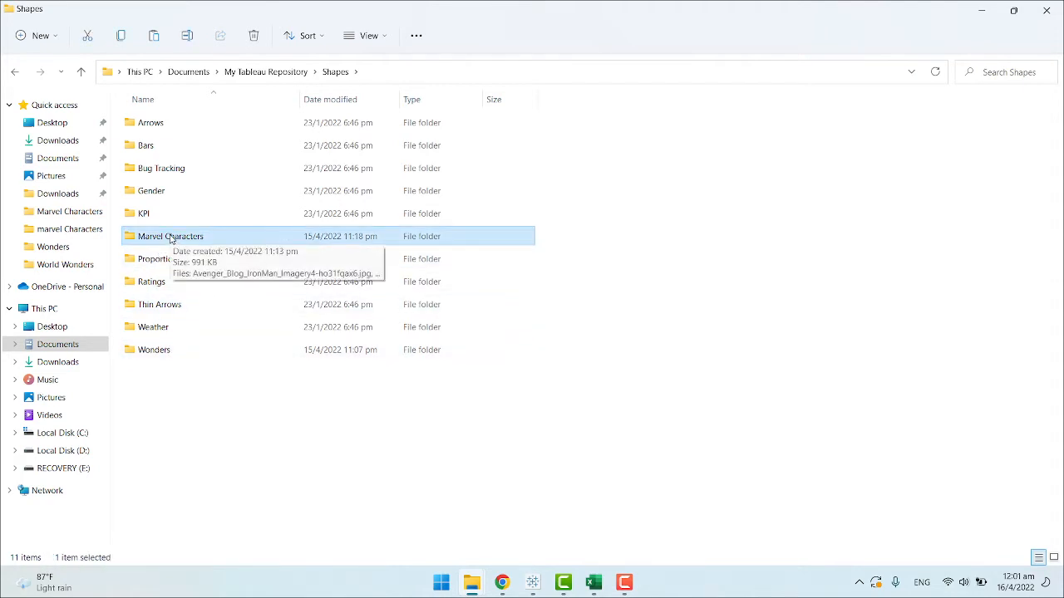
pyautogui.doubleClick(171, 236)
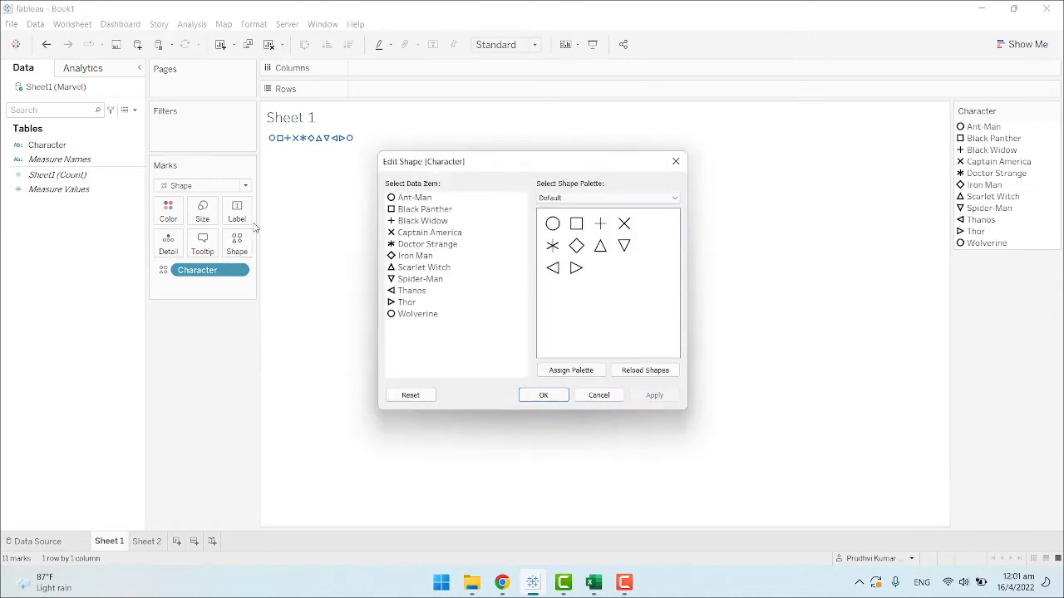
pyautogui.moveTo(470, 367)
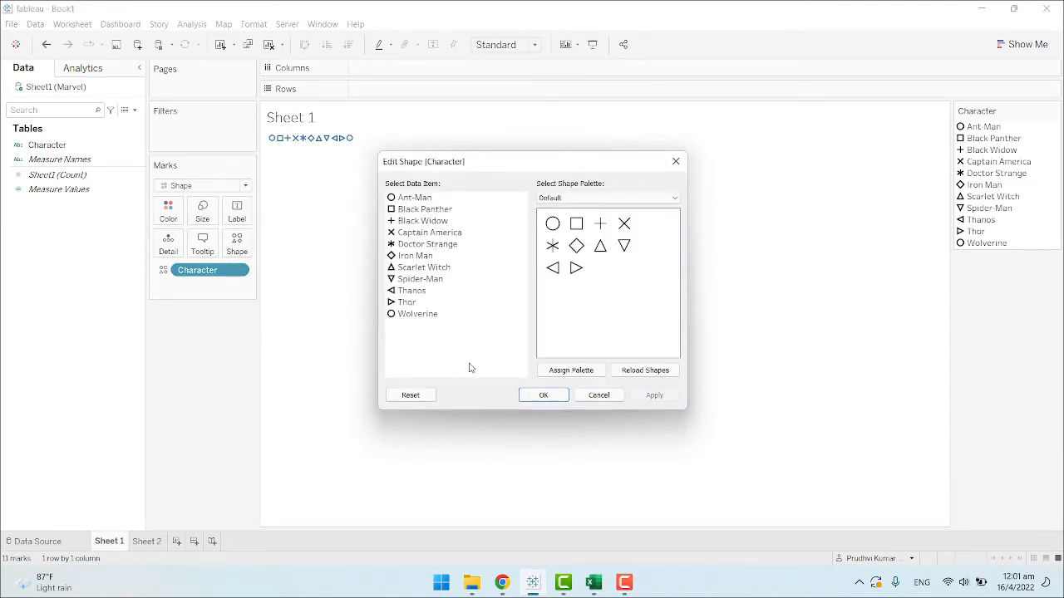
pyautogui.moveTo(416, 207)
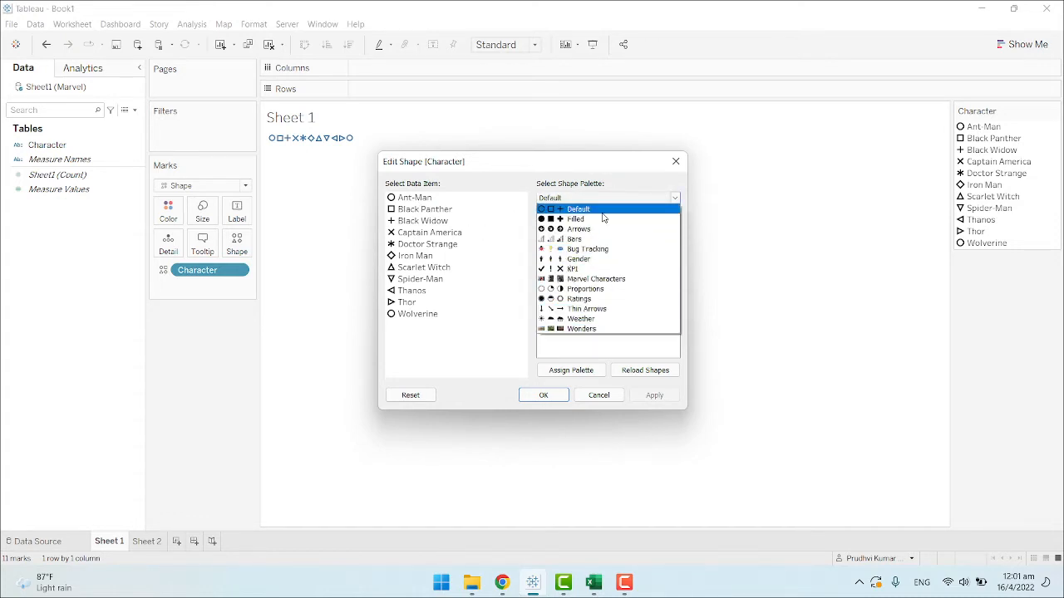
# Choose the Marvel Characters shape palette and reload the custom shapes.
pyautogui.click(579, 228)
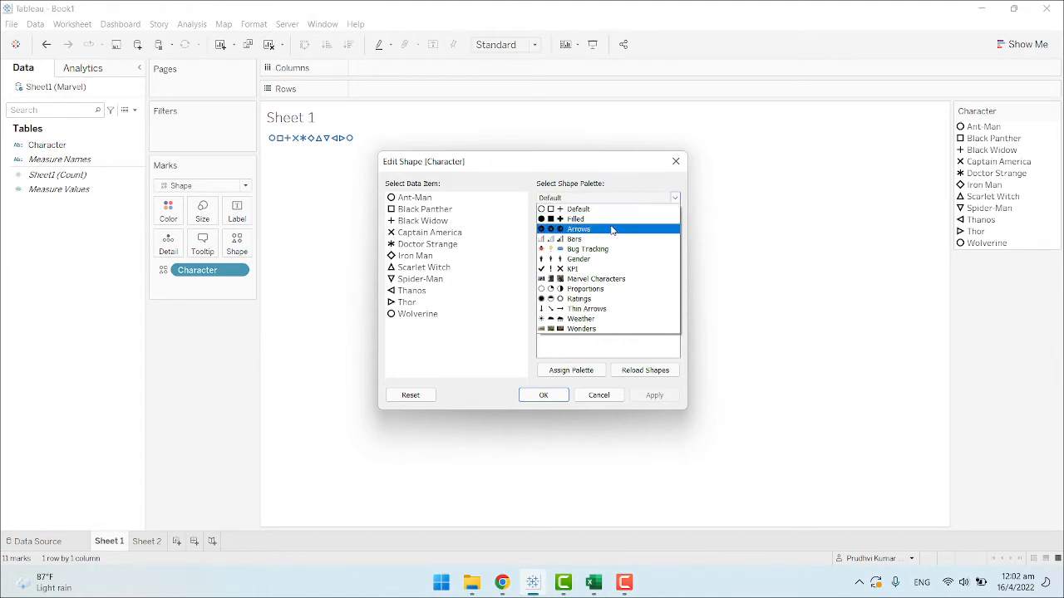
pyautogui.click(596, 279)
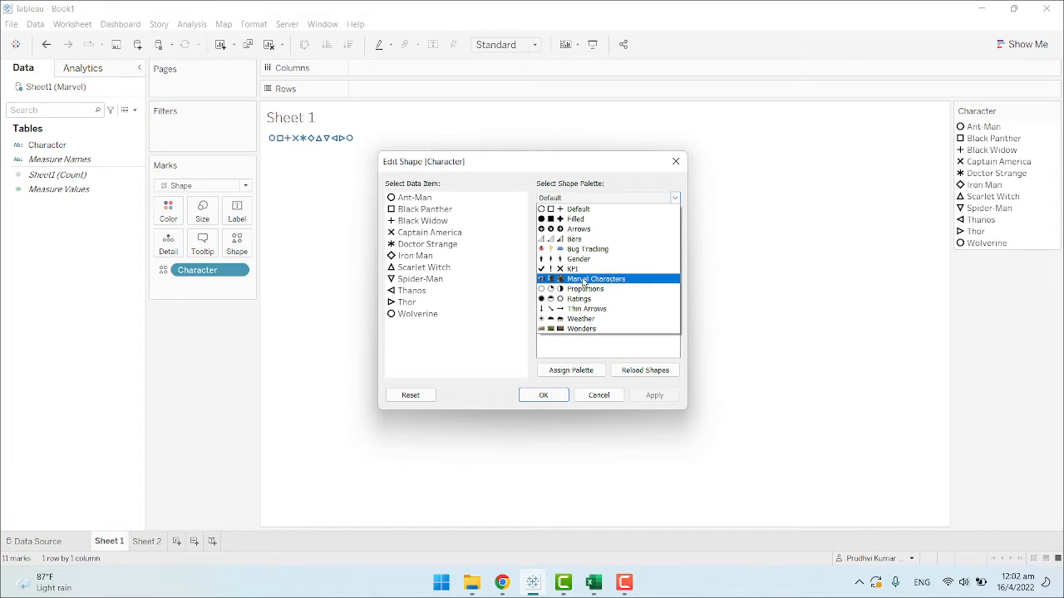
pyautogui.moveTo(619, 284)
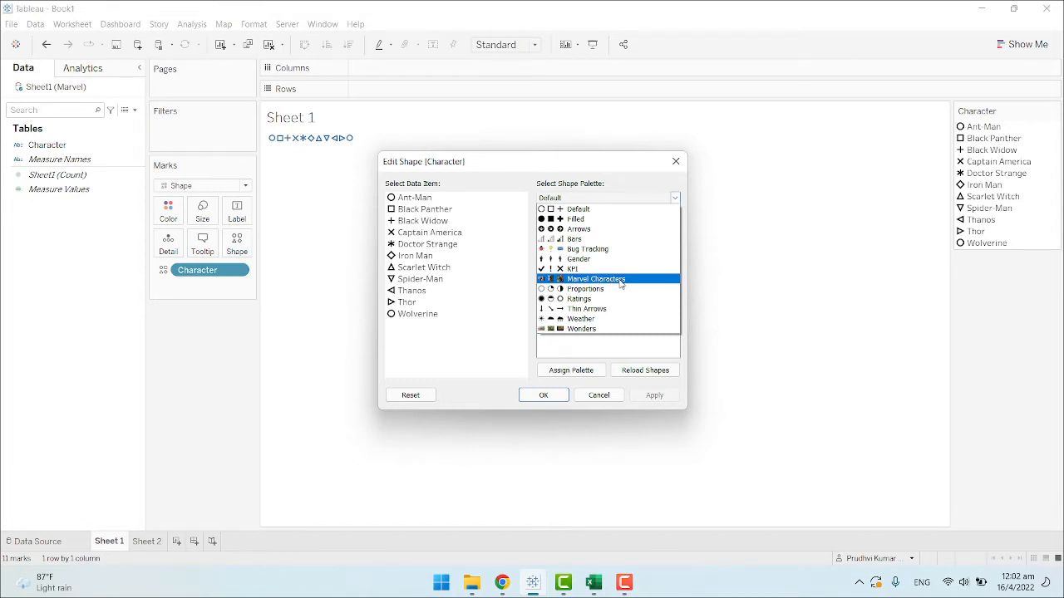
pyautogui.click(645, 370)
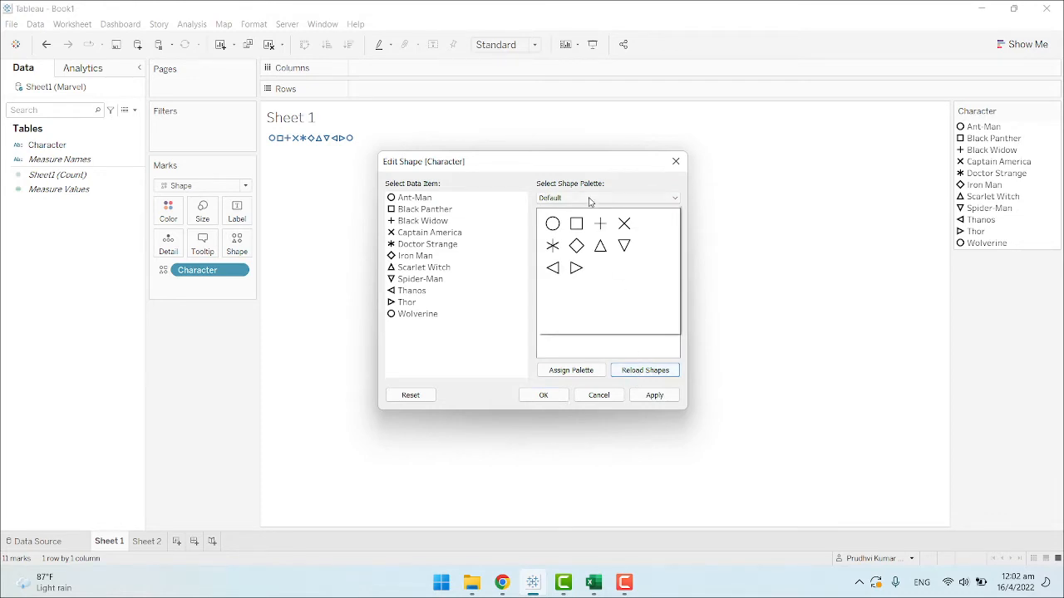
pyautogui.click(606, 198)
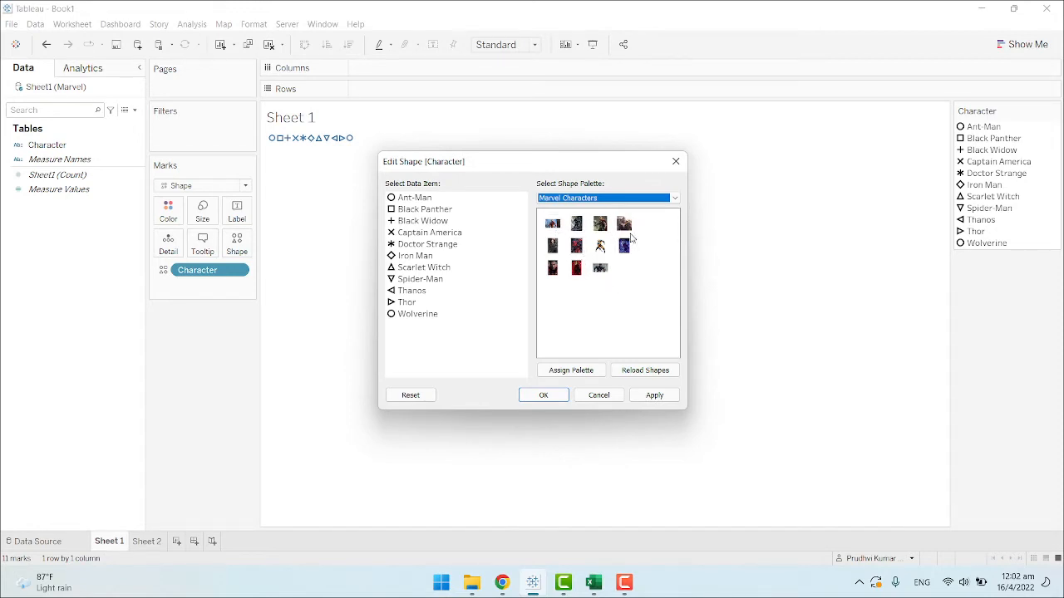
# Assign palette pictures to Ant-Man and Black Panther, then select Black Widow.
pyautogui.click(576, 246)
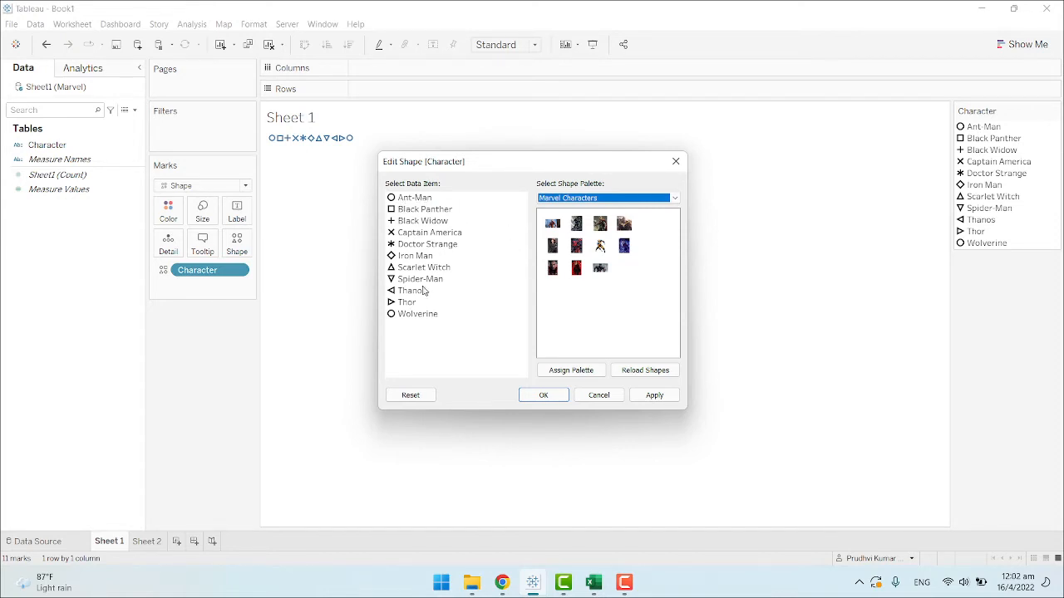
pyautogui.click(551, 267)
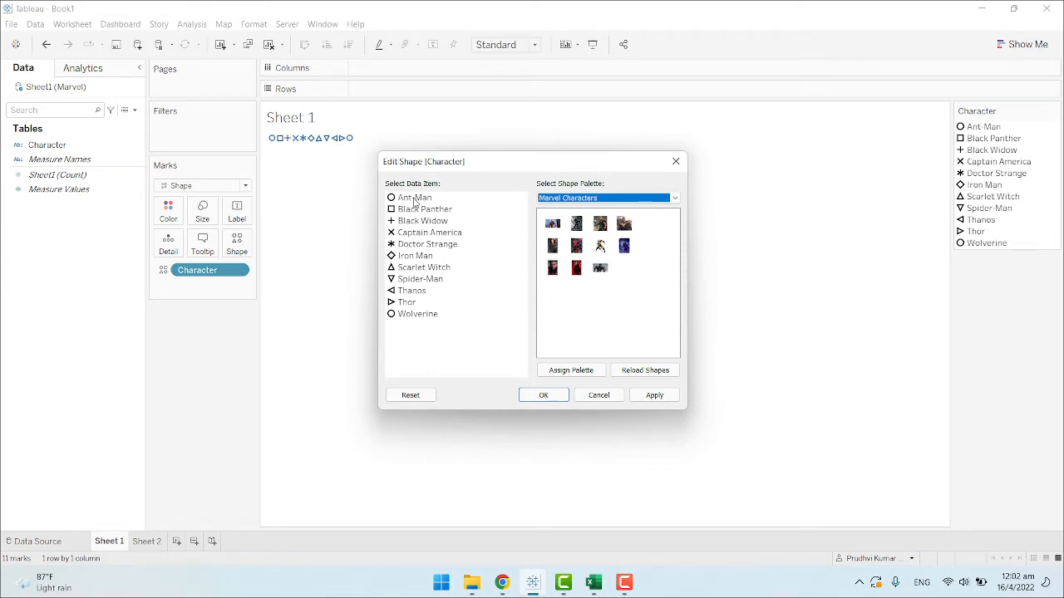
pyautogui.click(415, 197)
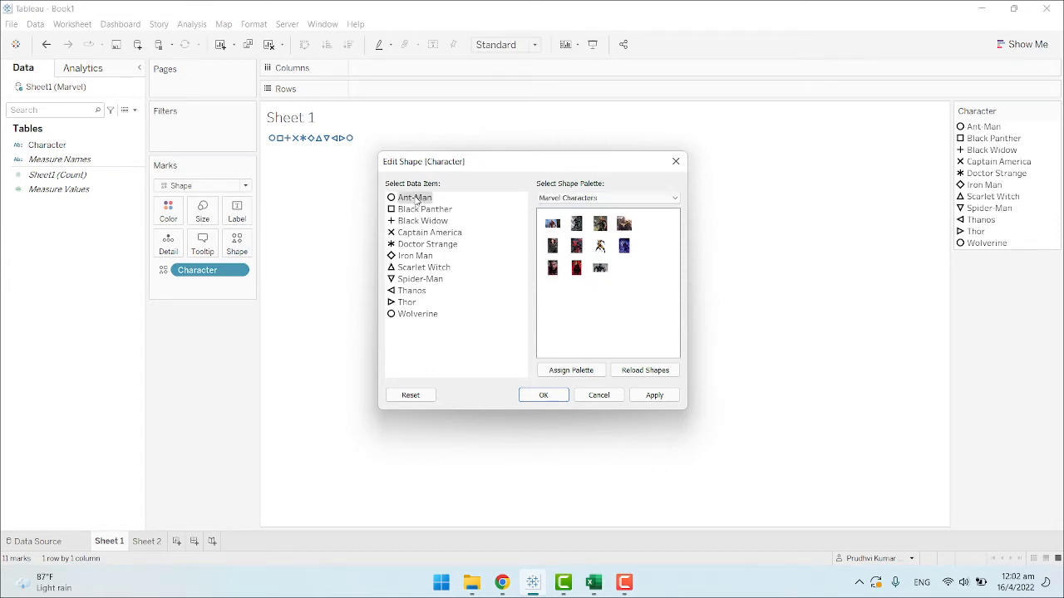
pyautogui.click(624, 245)
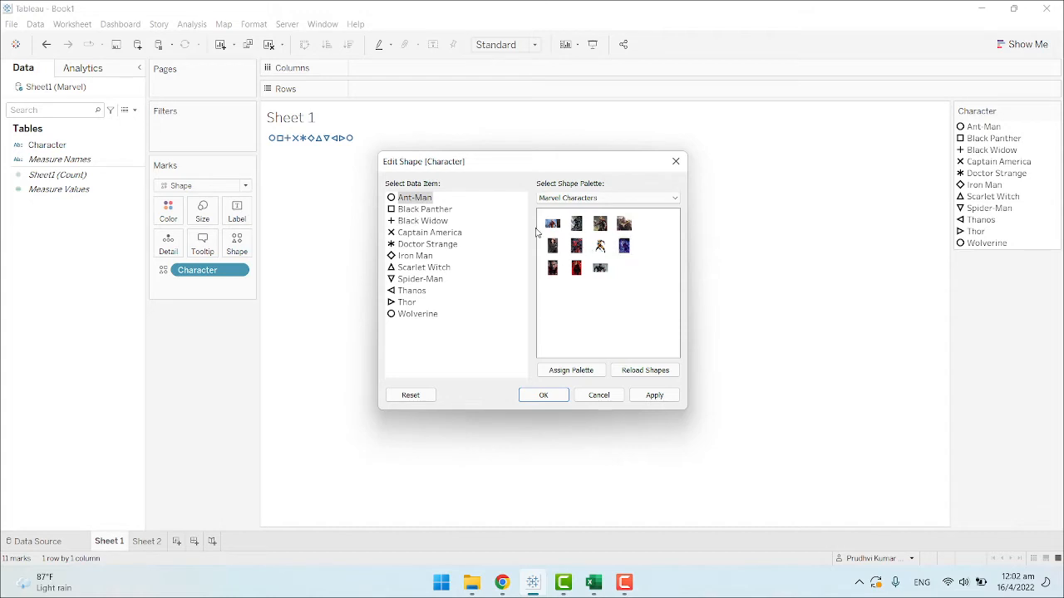
pyautogui.click(576, 222)
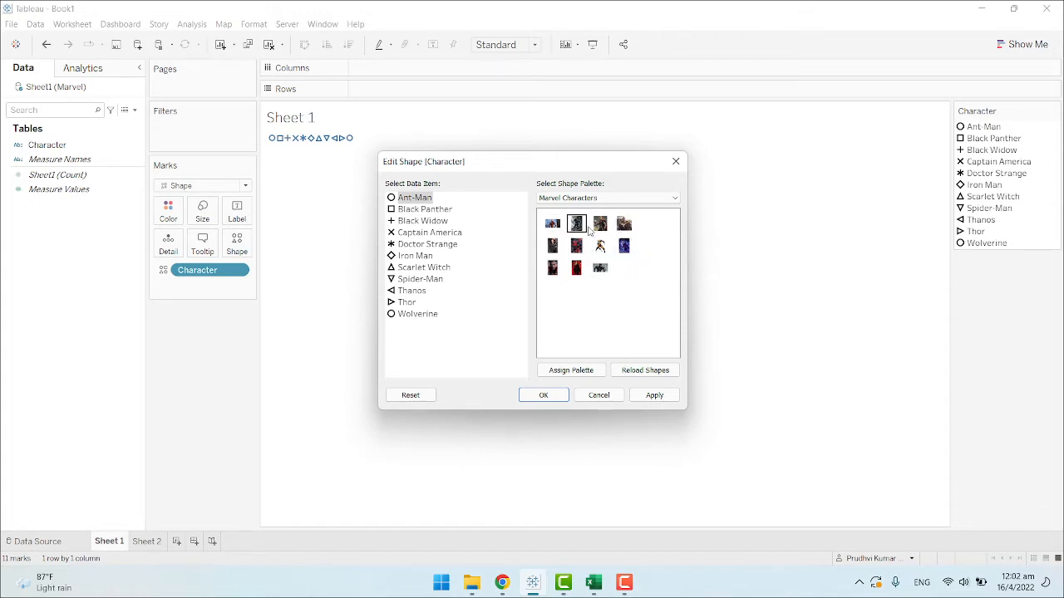
pyautogui.click(600, 268)
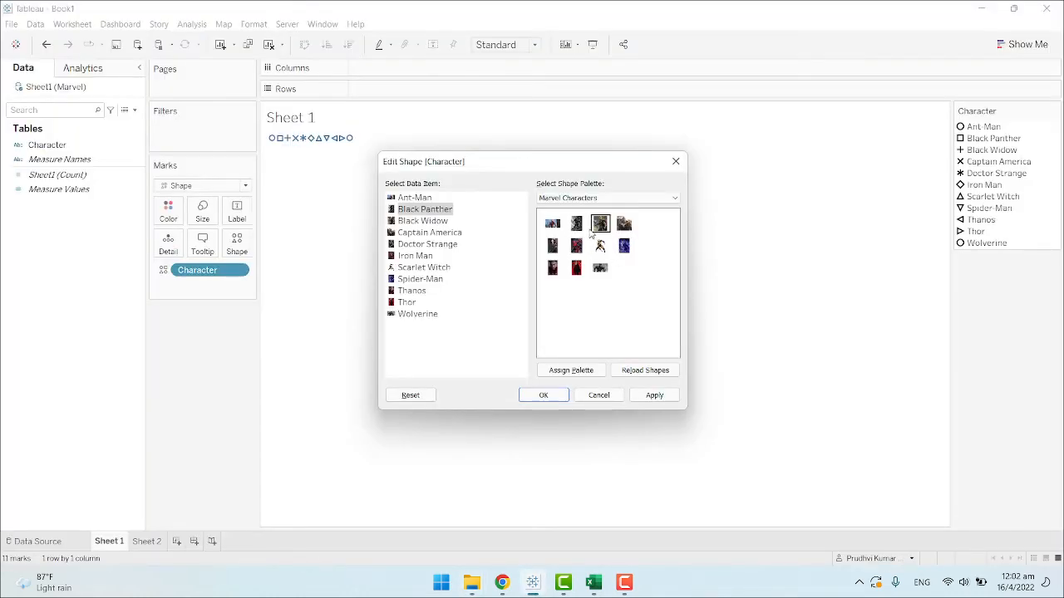
pyautogui.click(570, 370)
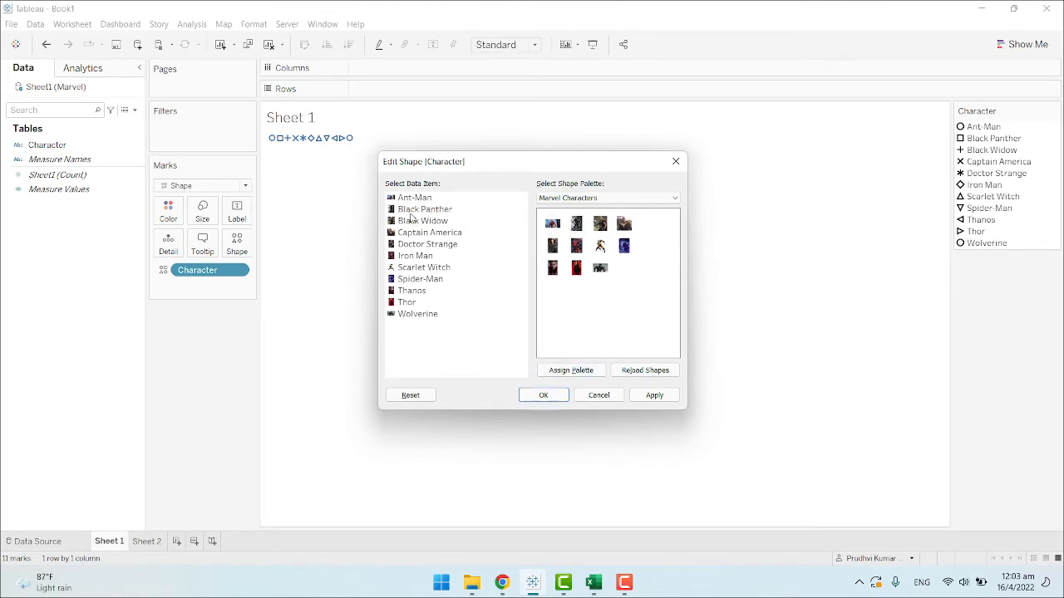
pyautogui.click(423, 220)
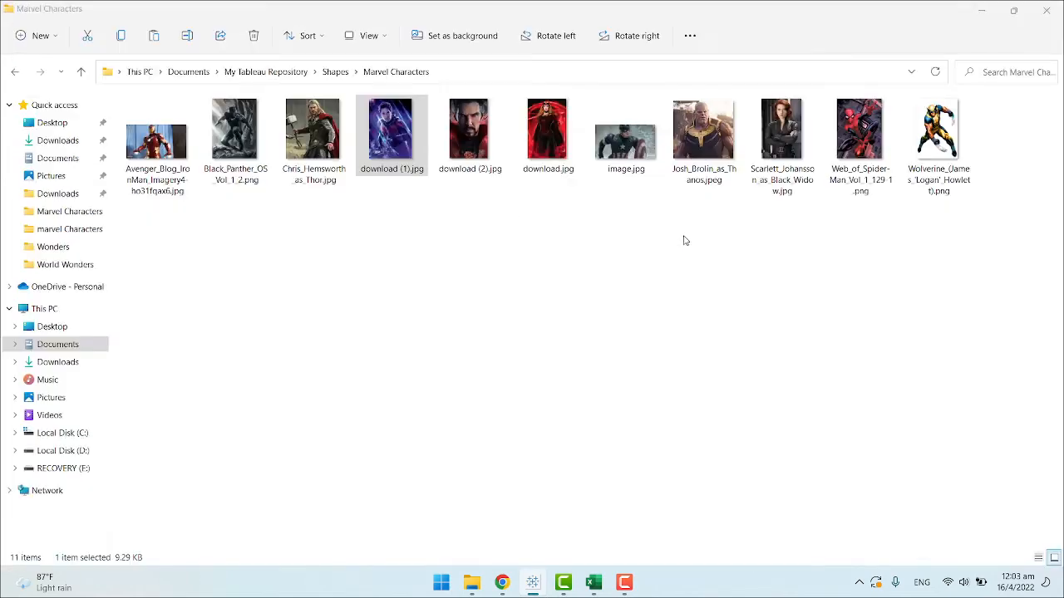
# Check in File Explorer which character each Marvel Characters image shows.
pyautogui.click(157, 141)
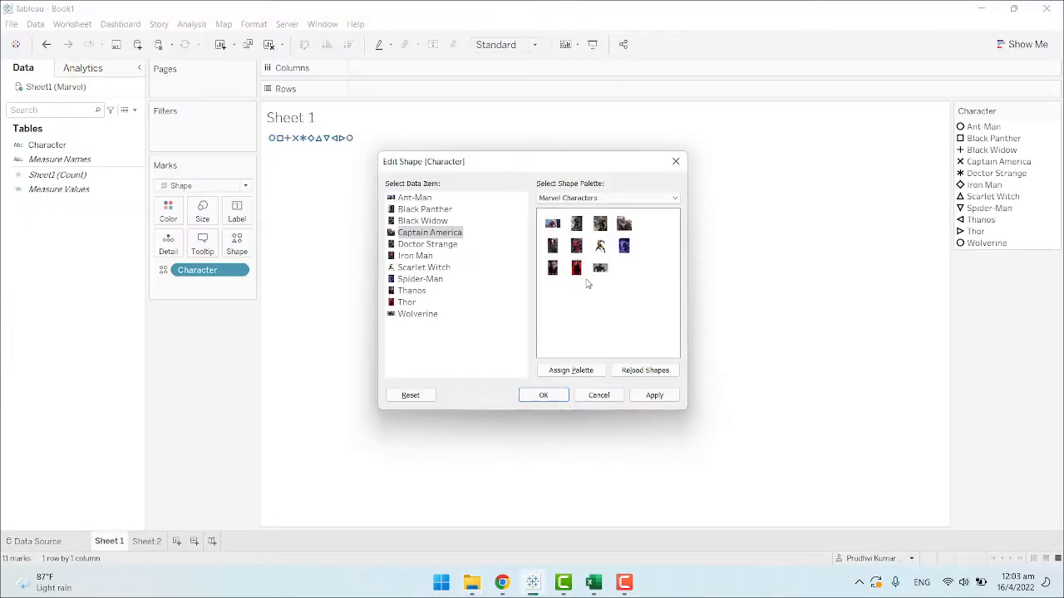
# Give Captain America, Scarlet Witch, Spider-Man, Thanos and Thor their matching character pictures.
pyautogui.click(427, 244)
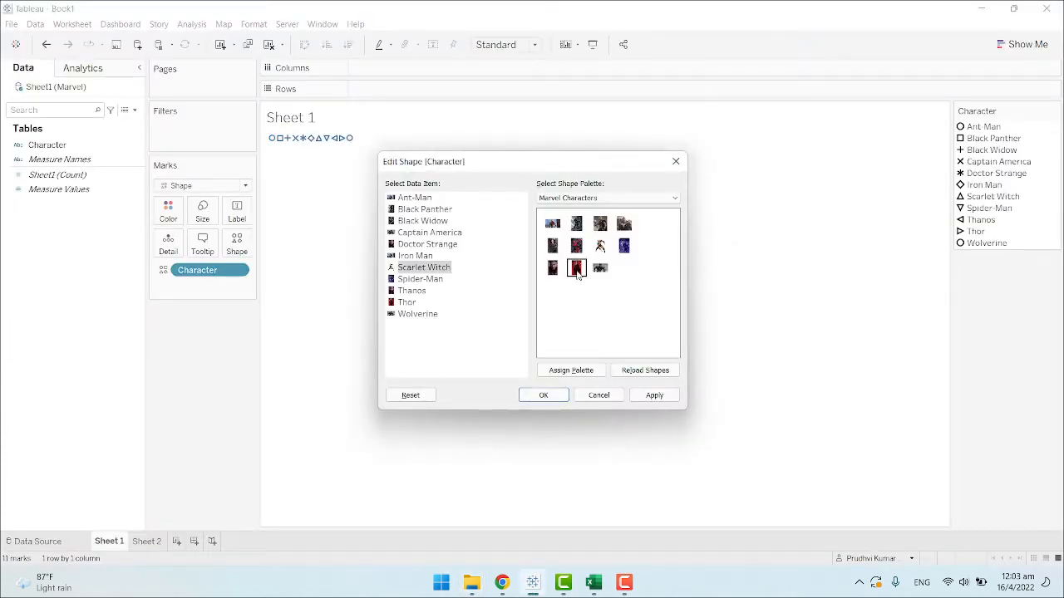
pyautogui.click(553, 267)
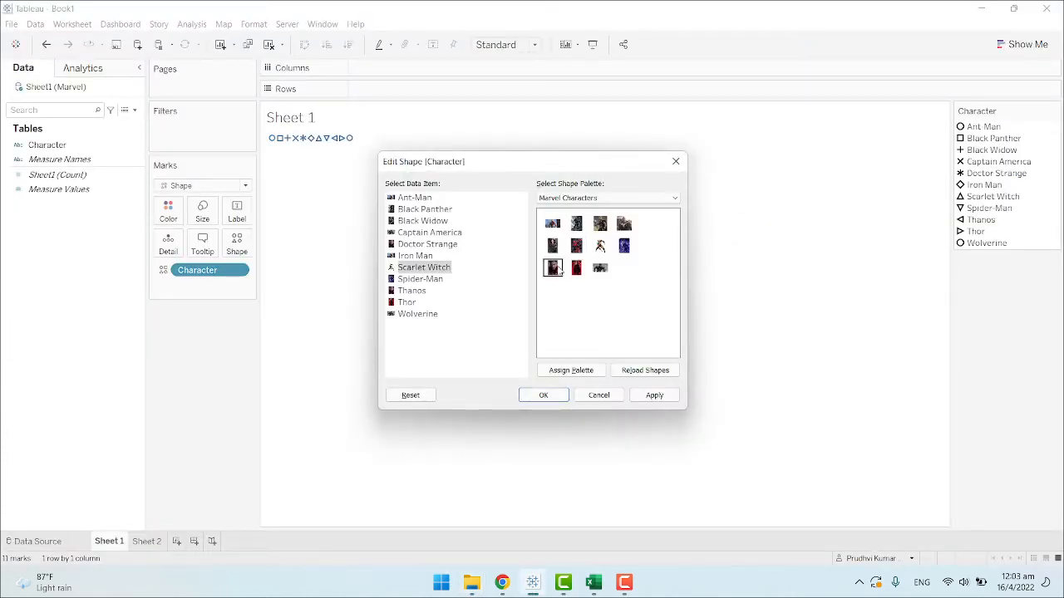
pyautogui.click(420, 279)
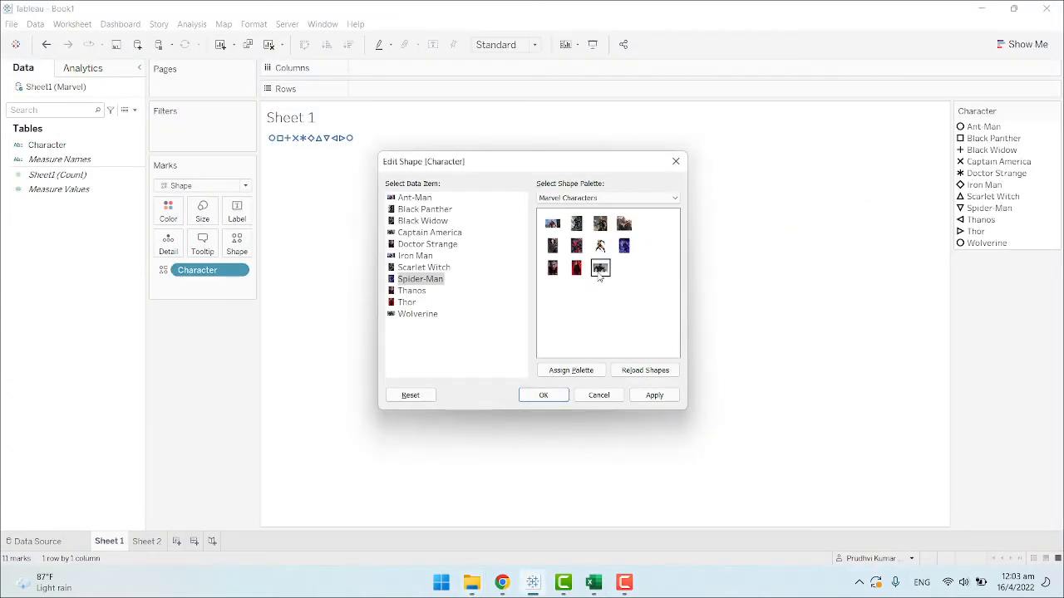
pyautogui.click(625, 246)
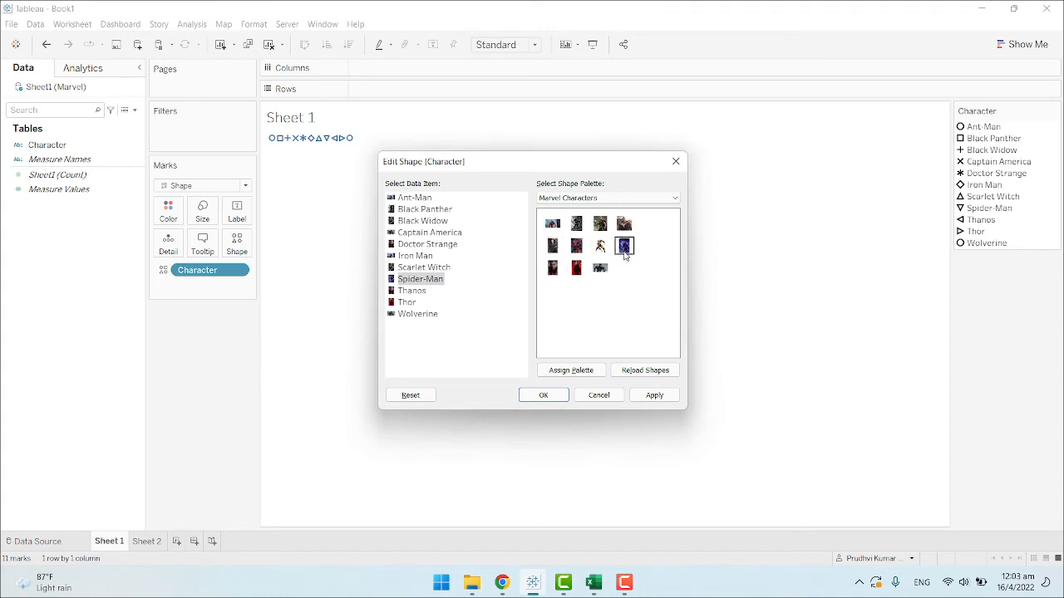
pyautogui.click(412, 290)
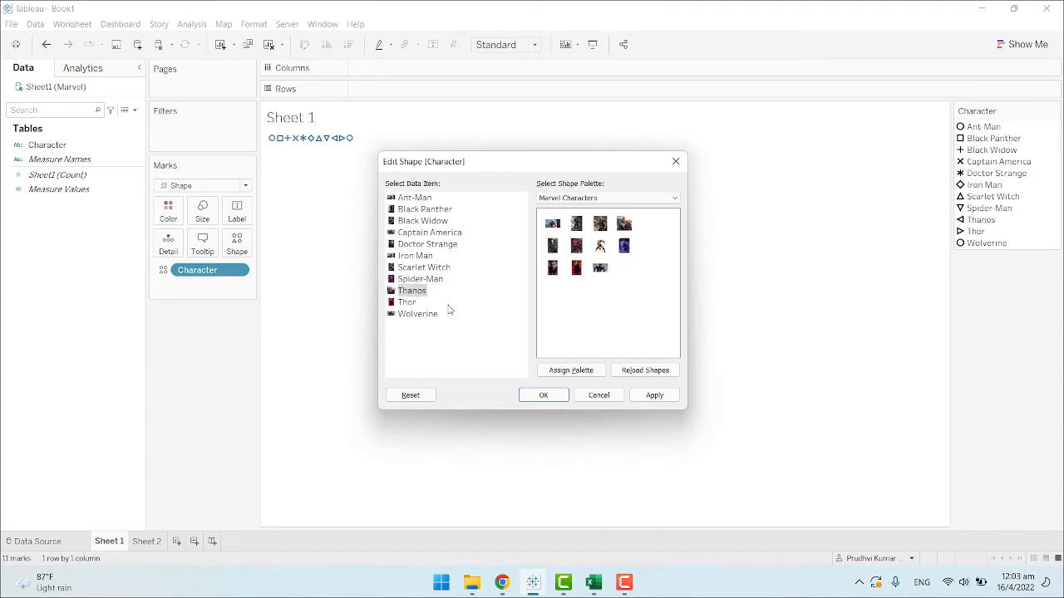
pyautogui.click(408, 301)
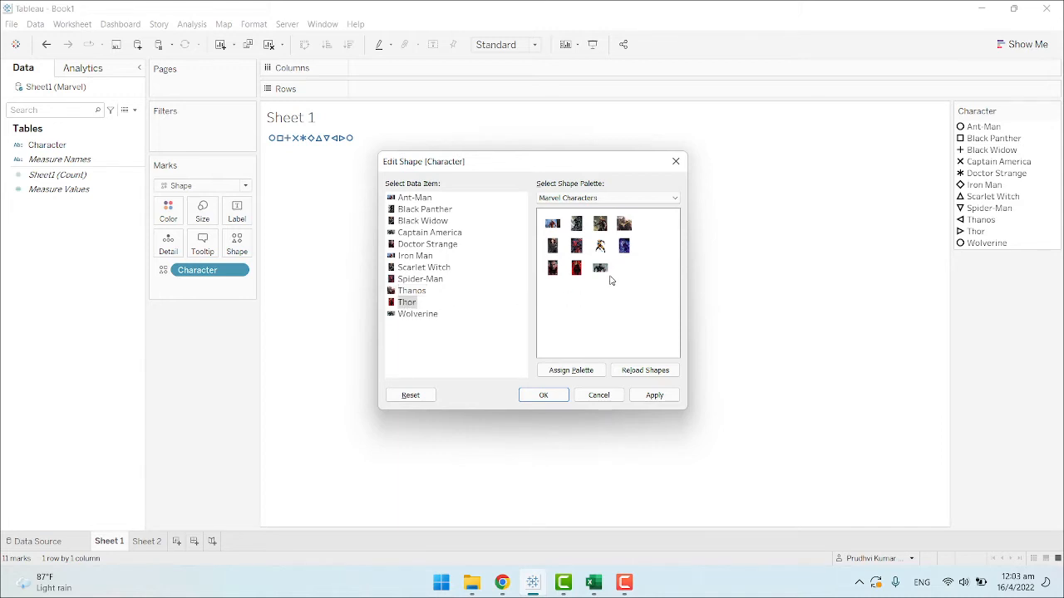
pyautogui.click(576, 267)
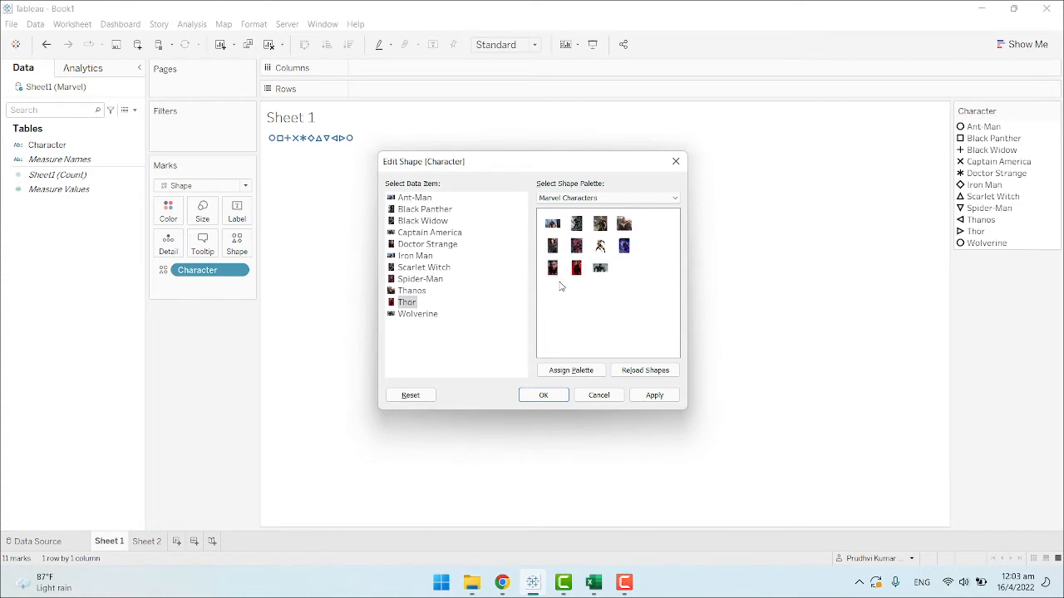
pyautogui.click(600, 223)
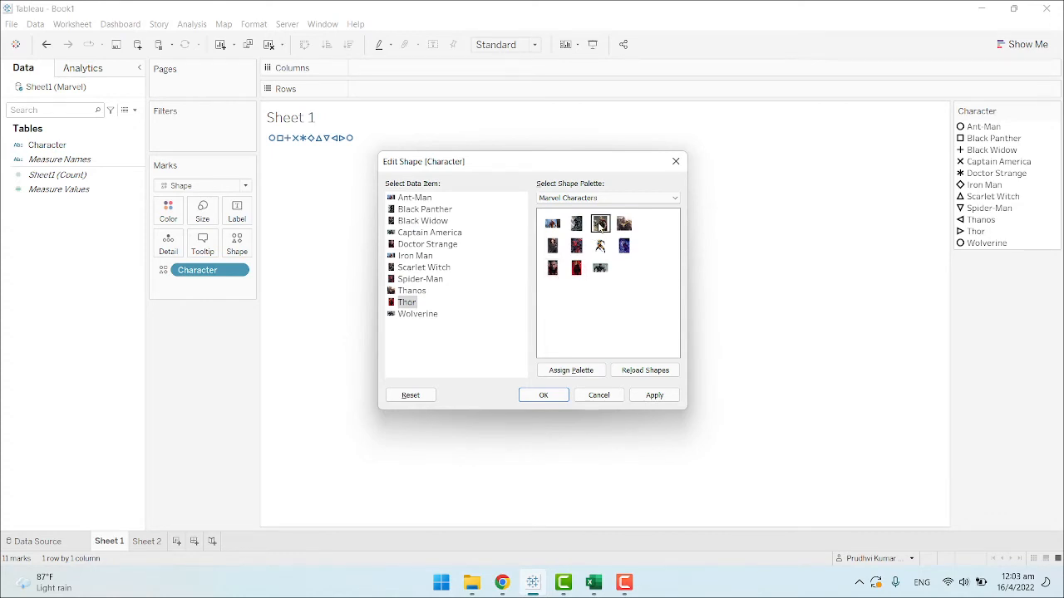
pyautogui.click(418, 314)
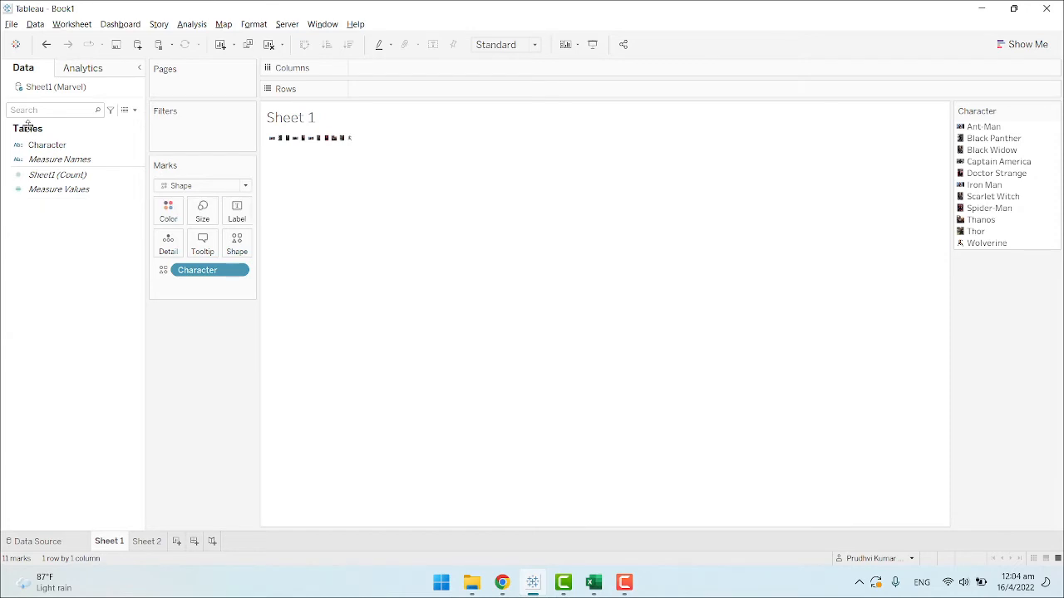
# Add and confirm a Character filter so only one character's picture shows.
pyautogui.click(290, 118)
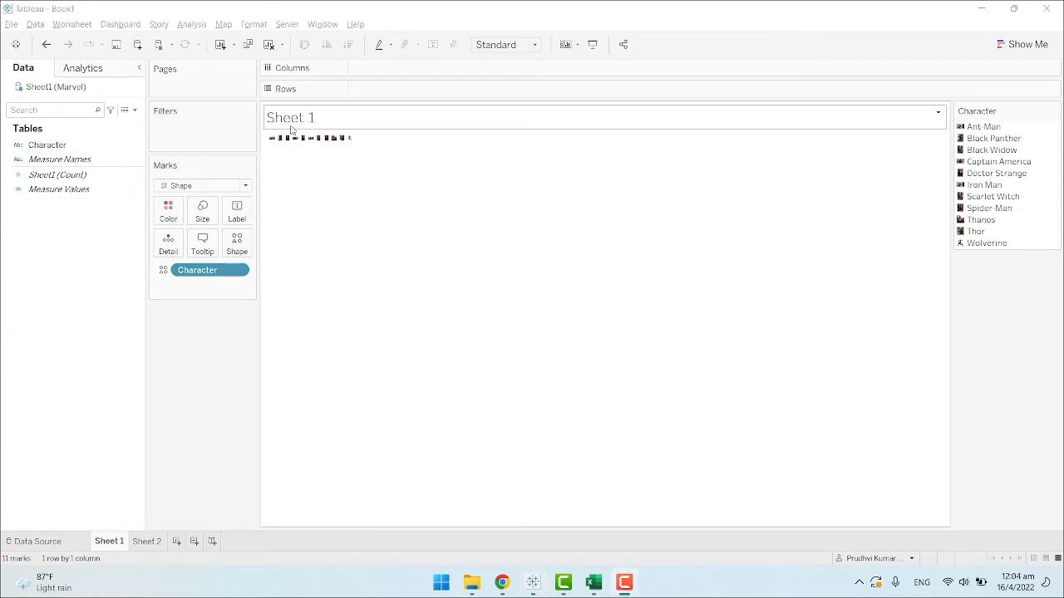
pyautogui.click(47, 144)
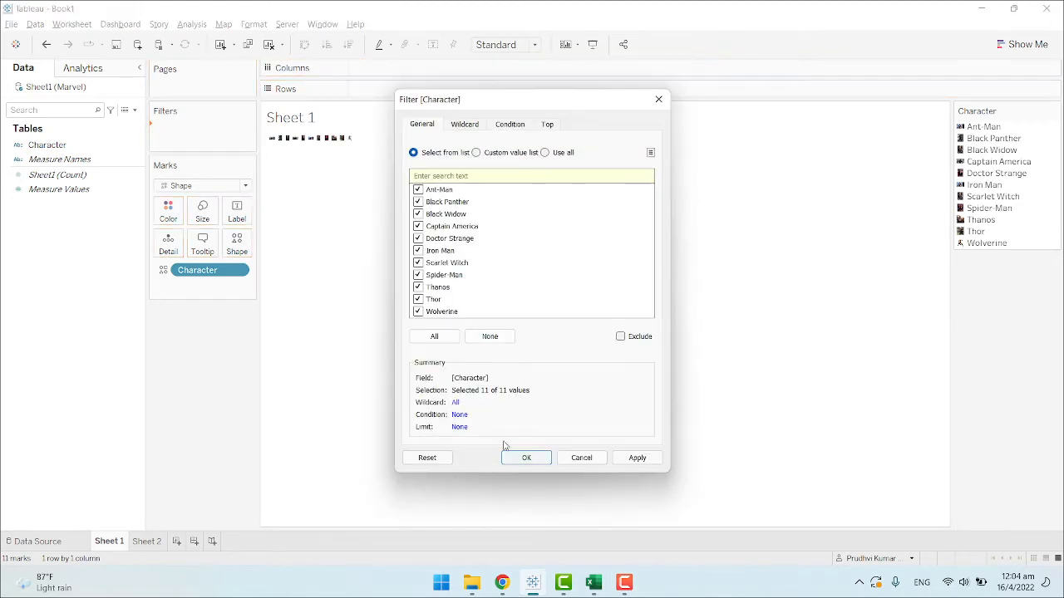
pyautogui.click(527, 457)
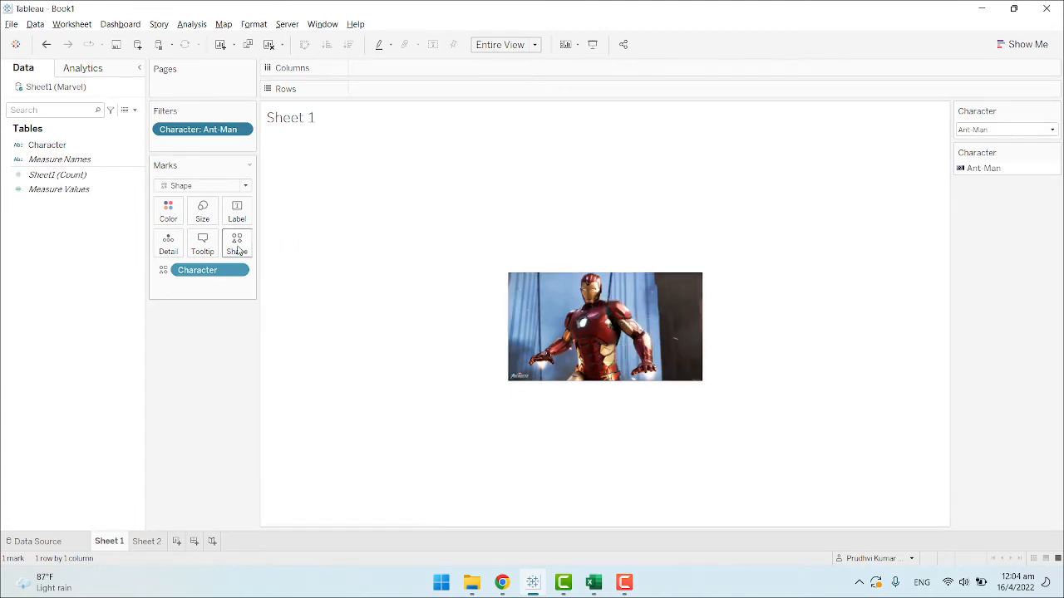
# Replace Ant-Man's Iron Man image with the Ant-Man picture and confirm.
pyautogui.click(237, 244)
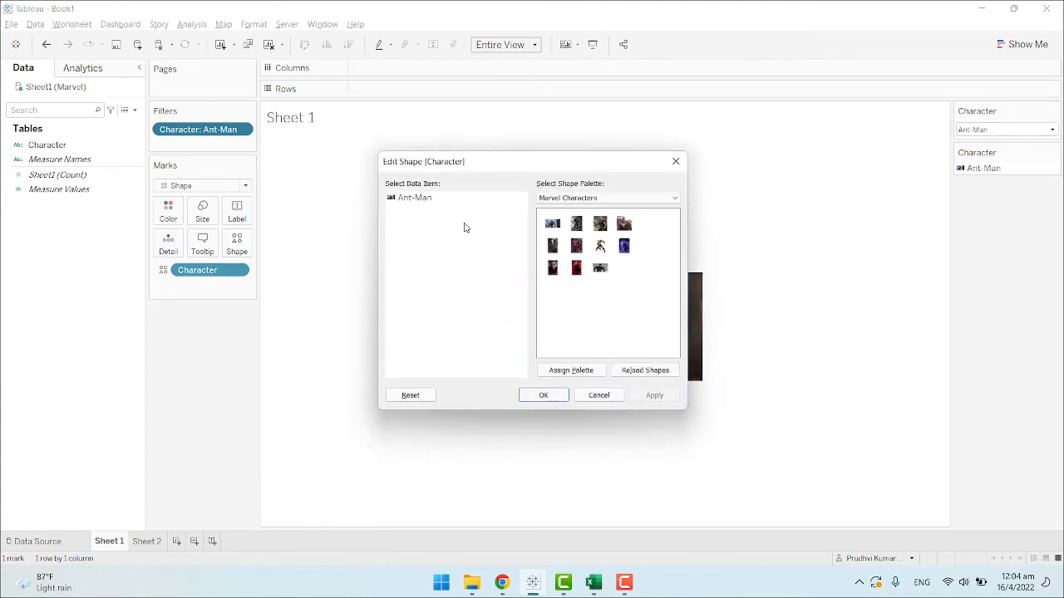
pyautogui.click(552, 223)
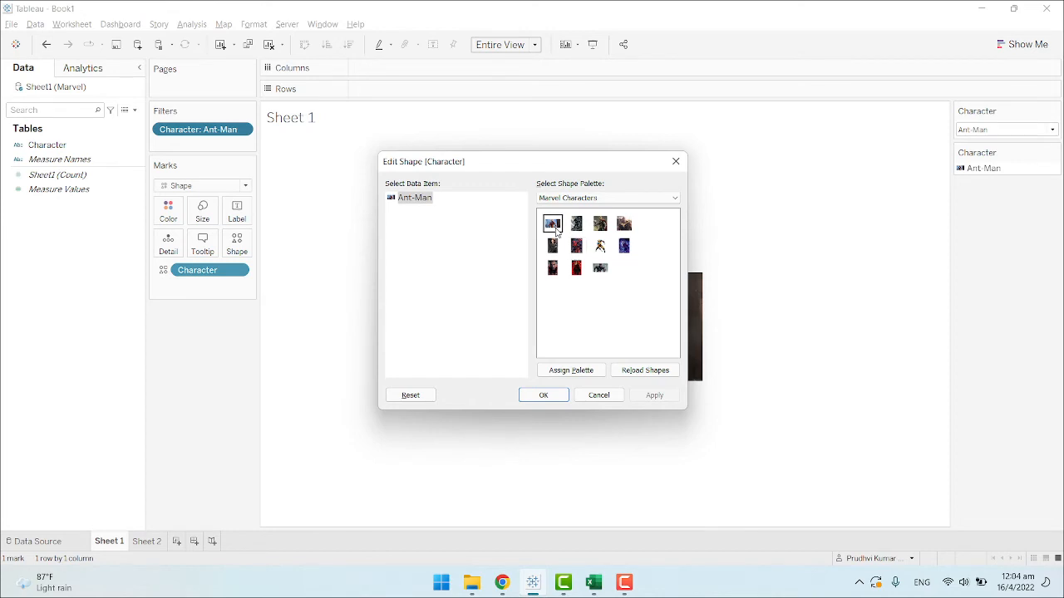
pyautogui.click(552, 268)
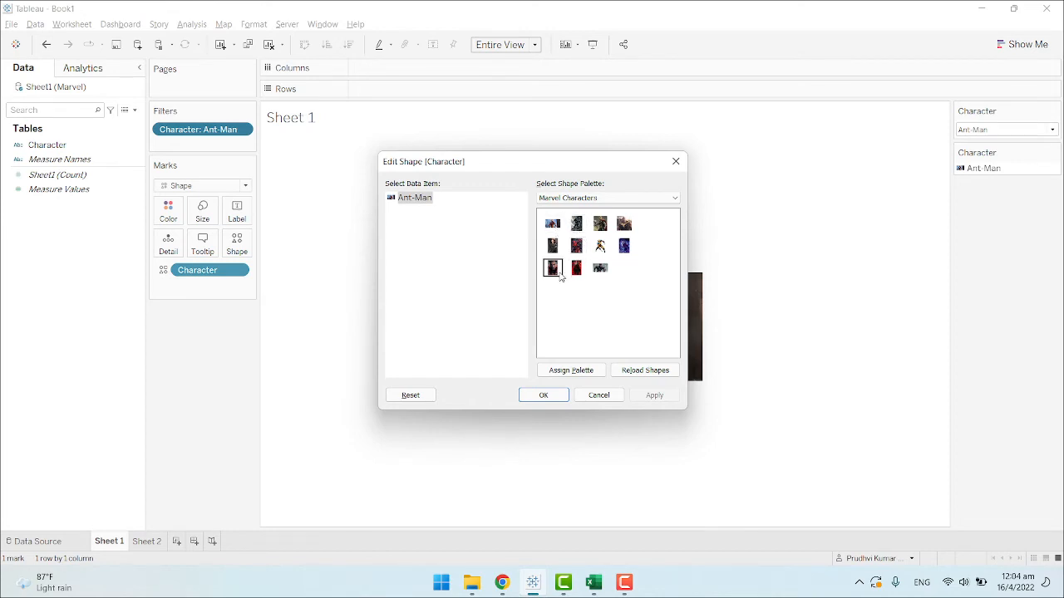
pyautogui.click(576, 223)
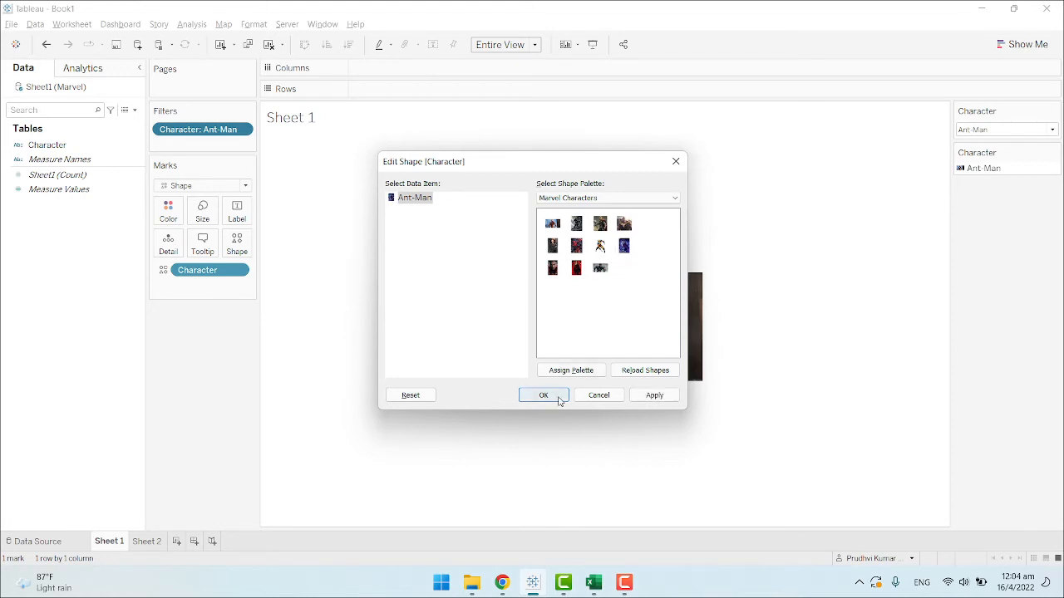
pyautogui.click(543, 395)
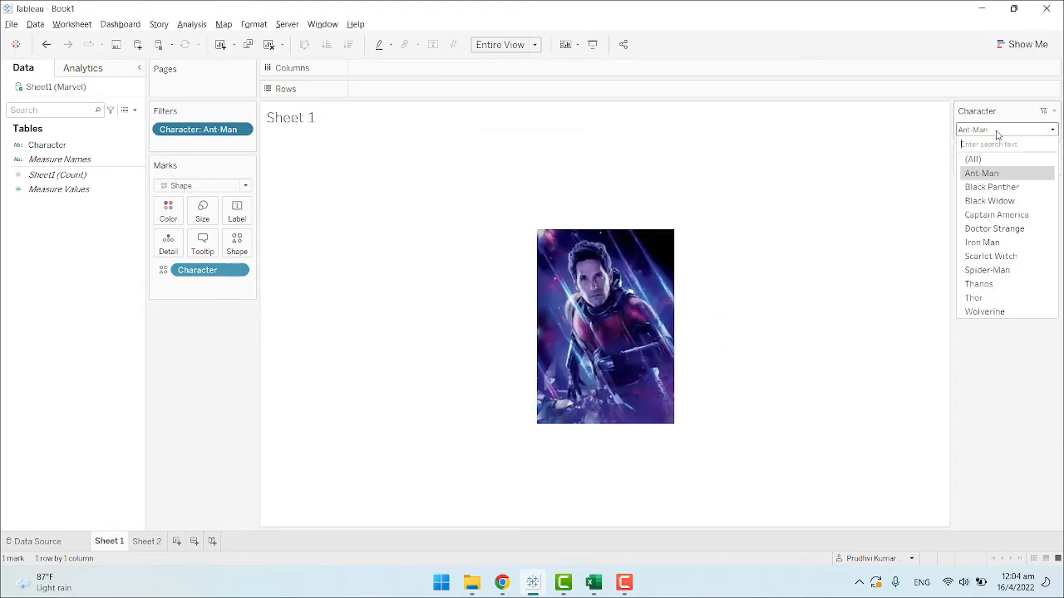
# Cycle the Character filter through Black Panther and Doctor Strange, ending on Iron Man.
pyautogui.click(991, 186)
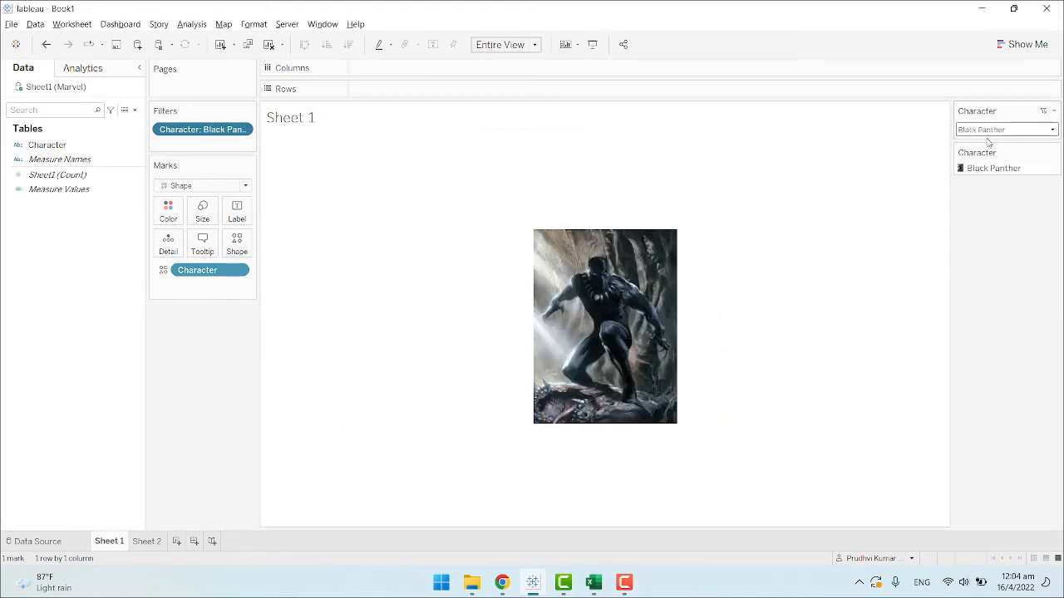
pyautogui.click(981, 128)
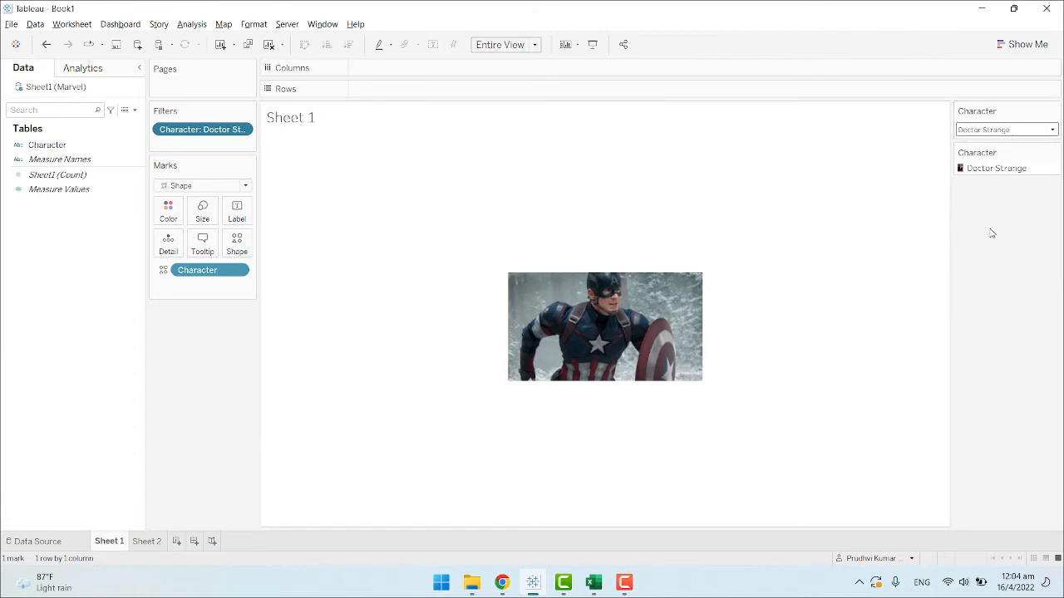
pyautogui.click(1051, 129)
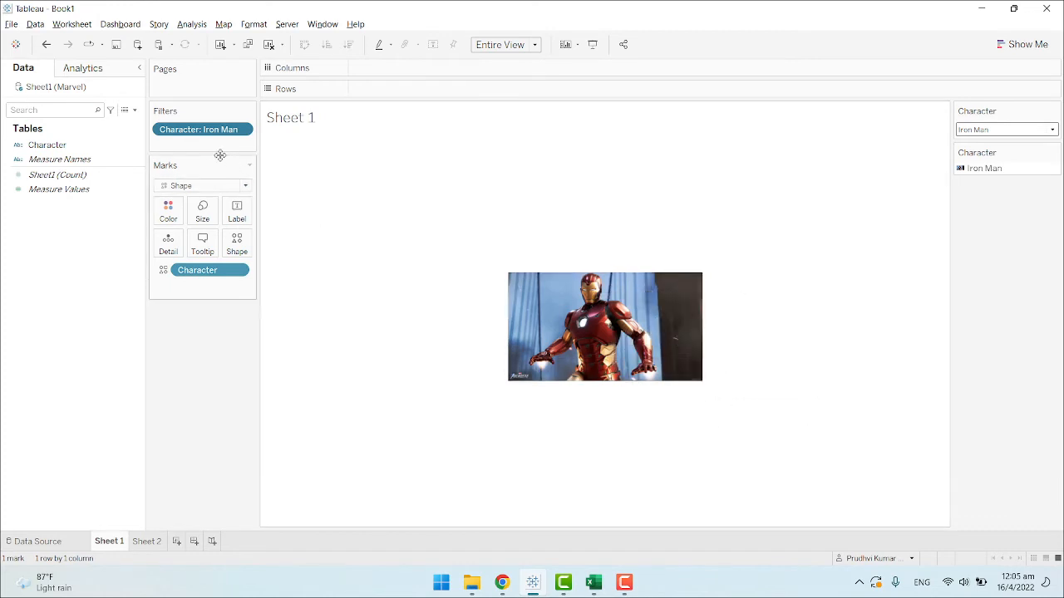
pyautogui.moveTo(398, 264)
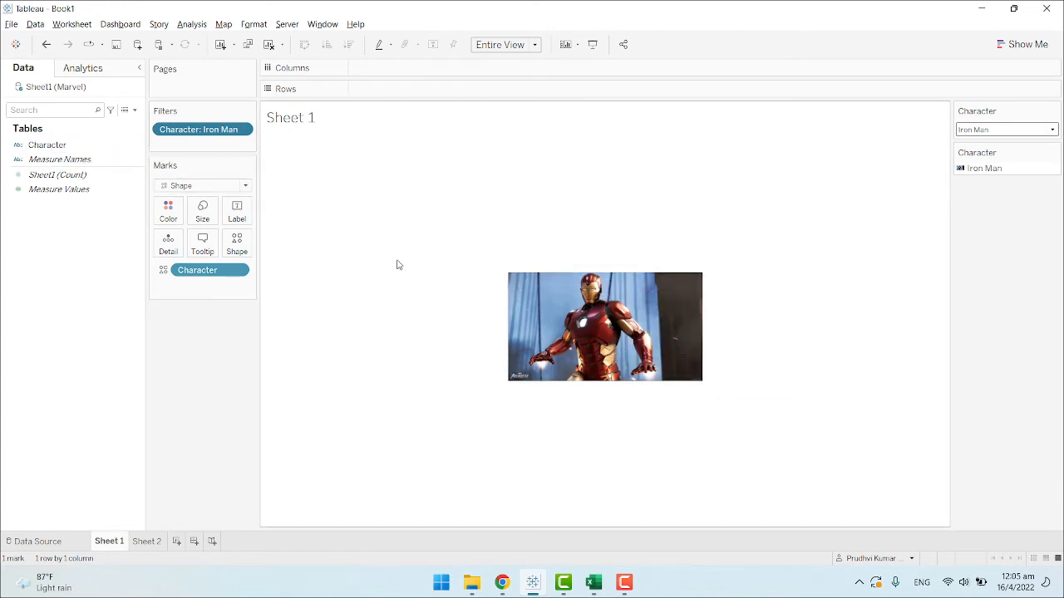
pyautogui.moveTo(326, 364)
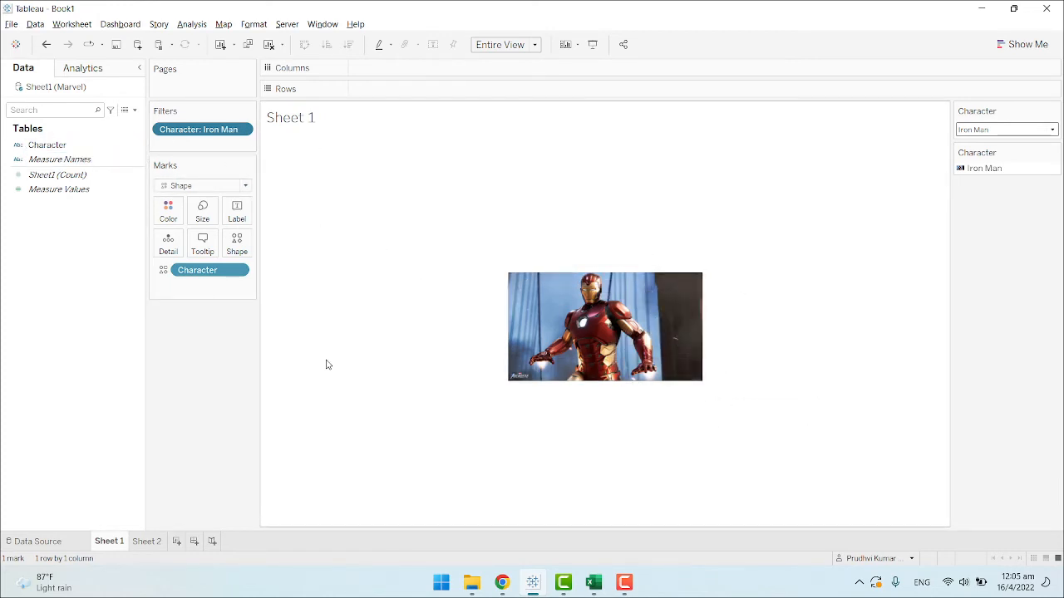
pyautogui.moveTo(190, 469)
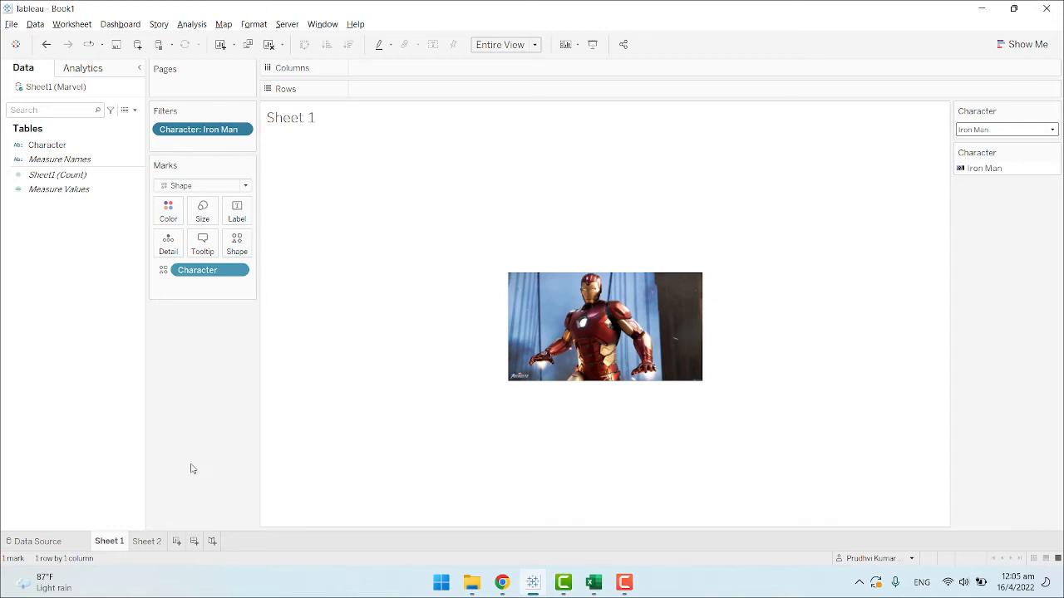
pyautogui.moveTo(186, 474)
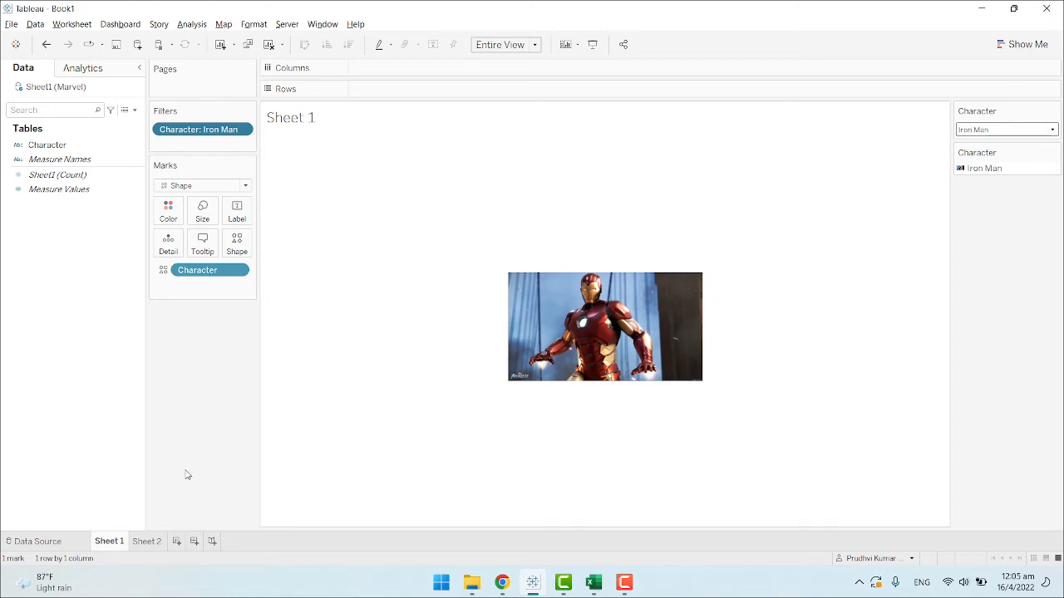
pyautogui.moveTo(304, 181)
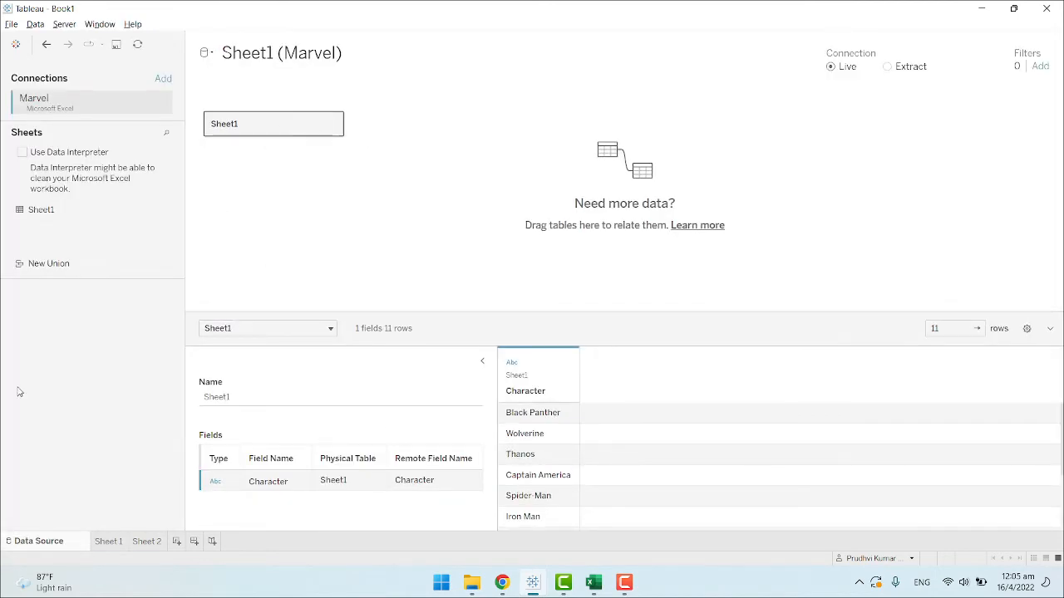
# Remove the Sheet1 table from the Marvel data source canvas, check Sheet 1, and return.
pyautogui.click(109, 541)
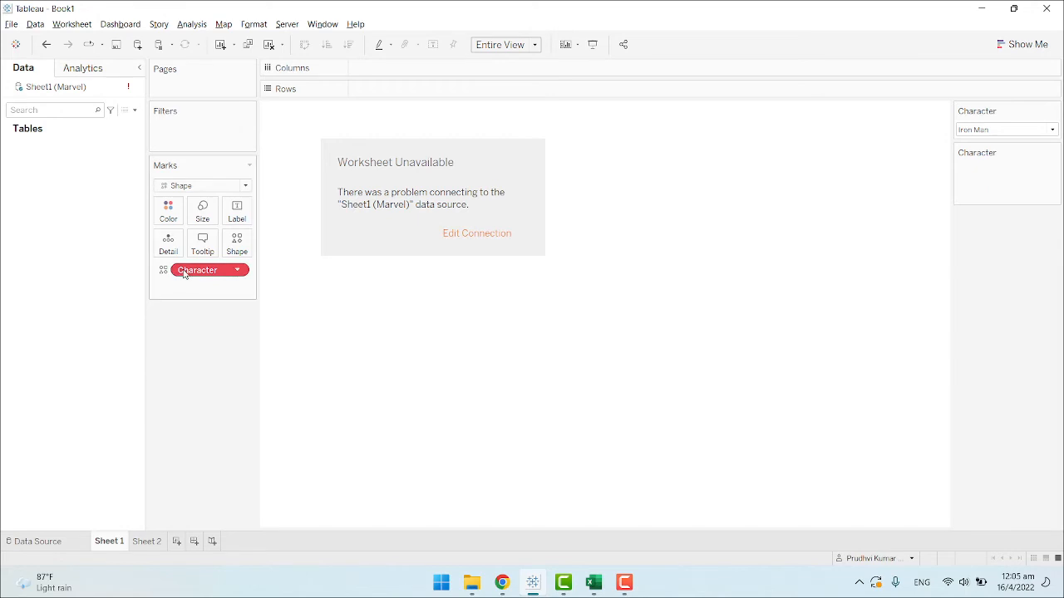
pyautogui.click(38, 541)
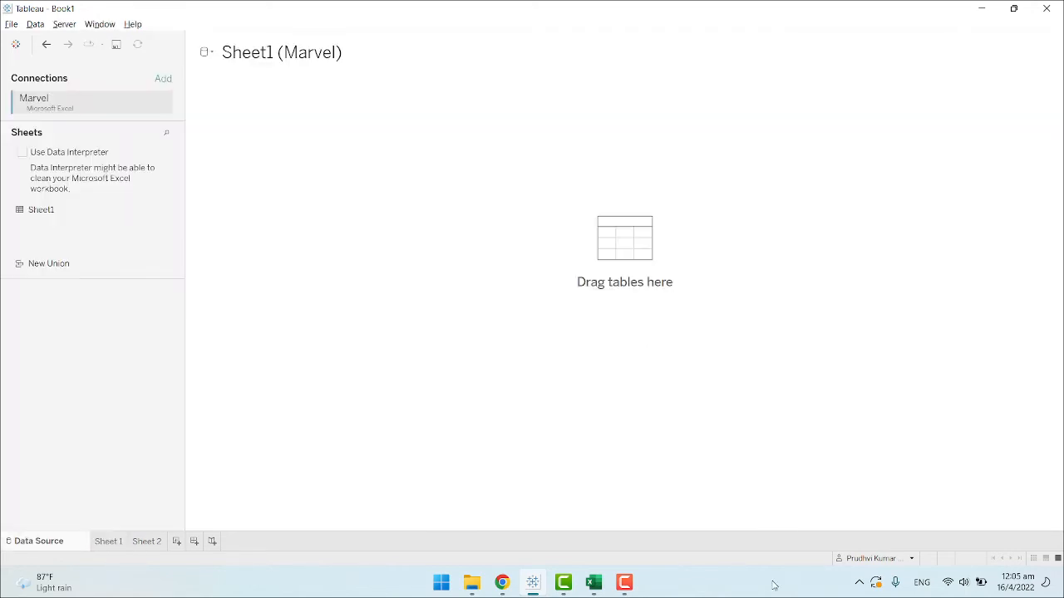
pyautogui.click(592, 582)
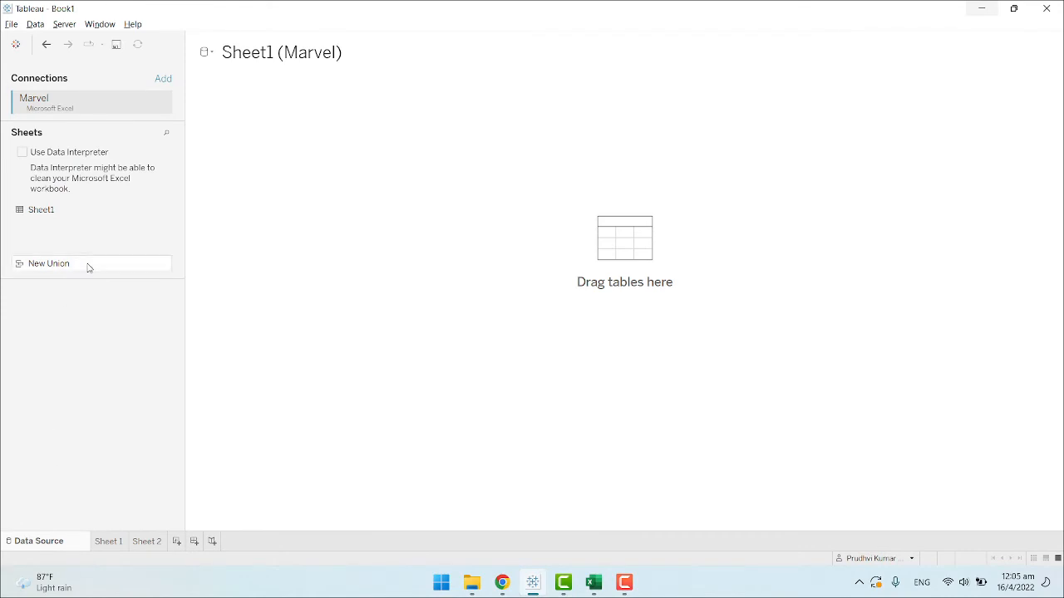
# Start a new Microsoft Excel data source and browse the folders toward the wonders workbook.
pyautogui.click(109, 541)
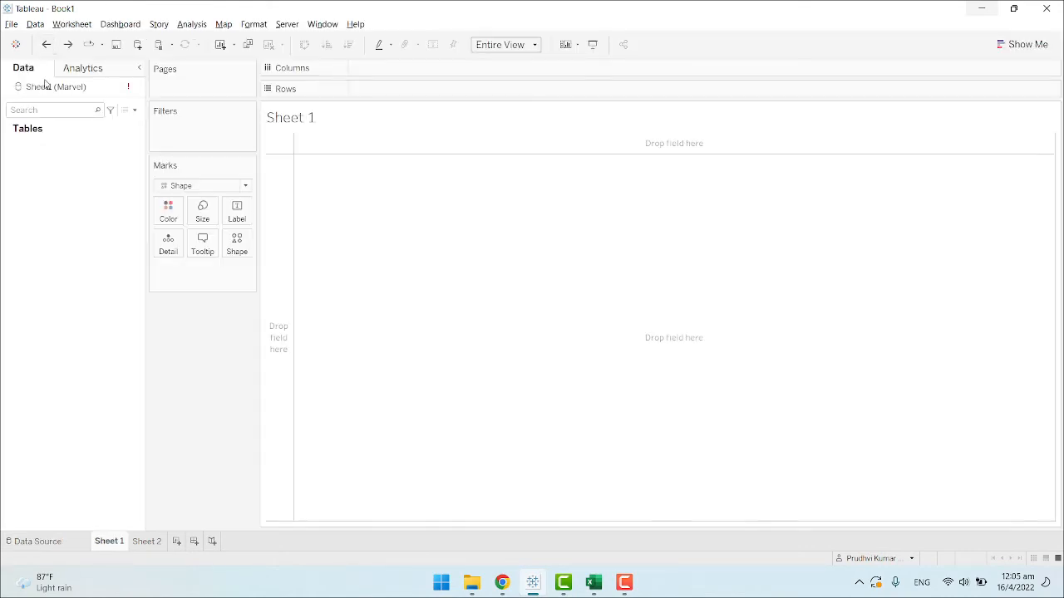
pyautogui.click(35, 23)
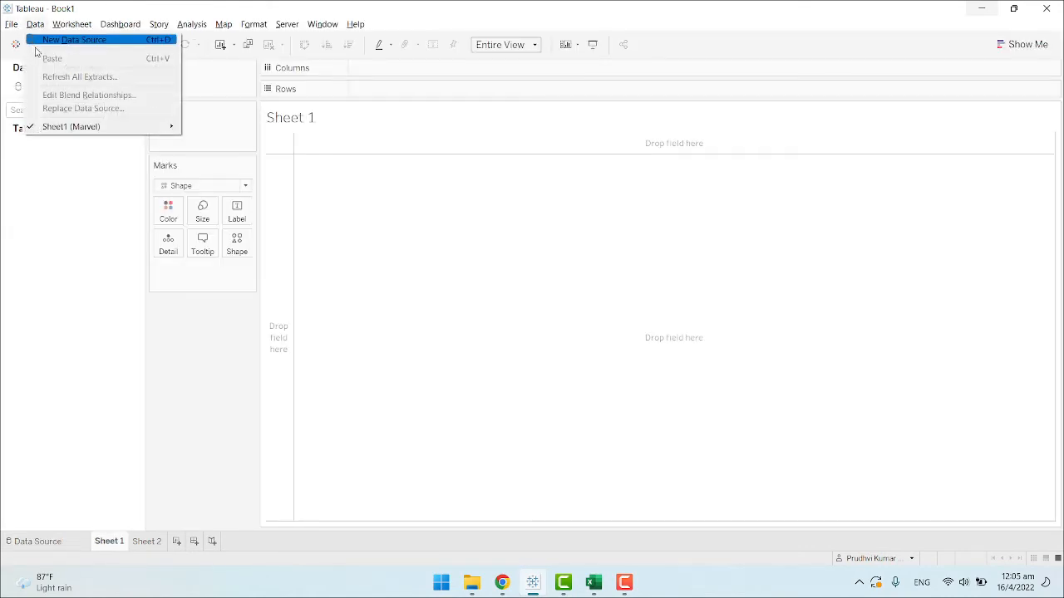
pyautogui.click(74, 40)
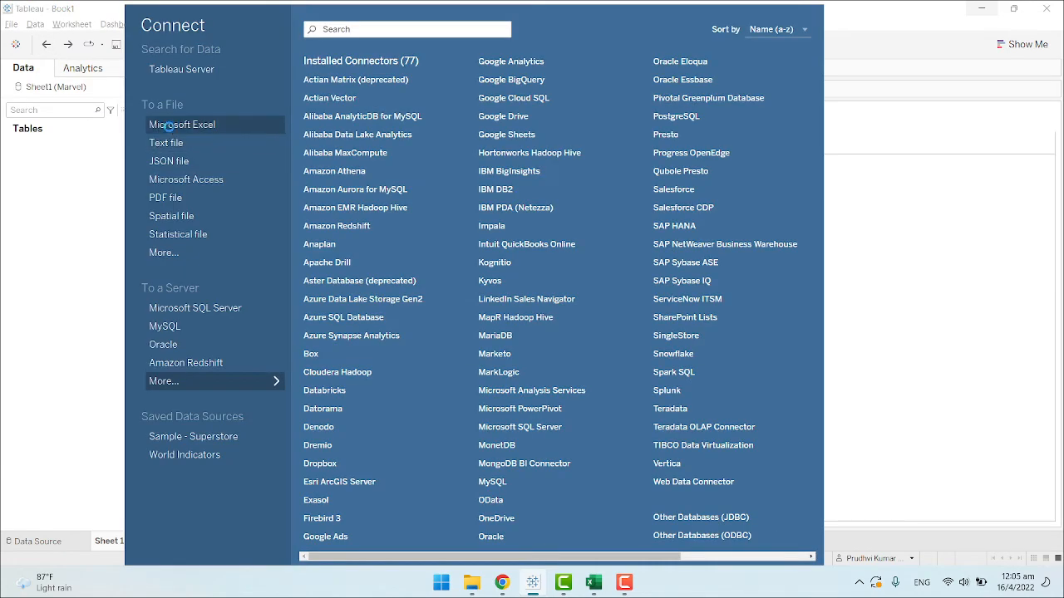
pyautogui.click(182, 124)
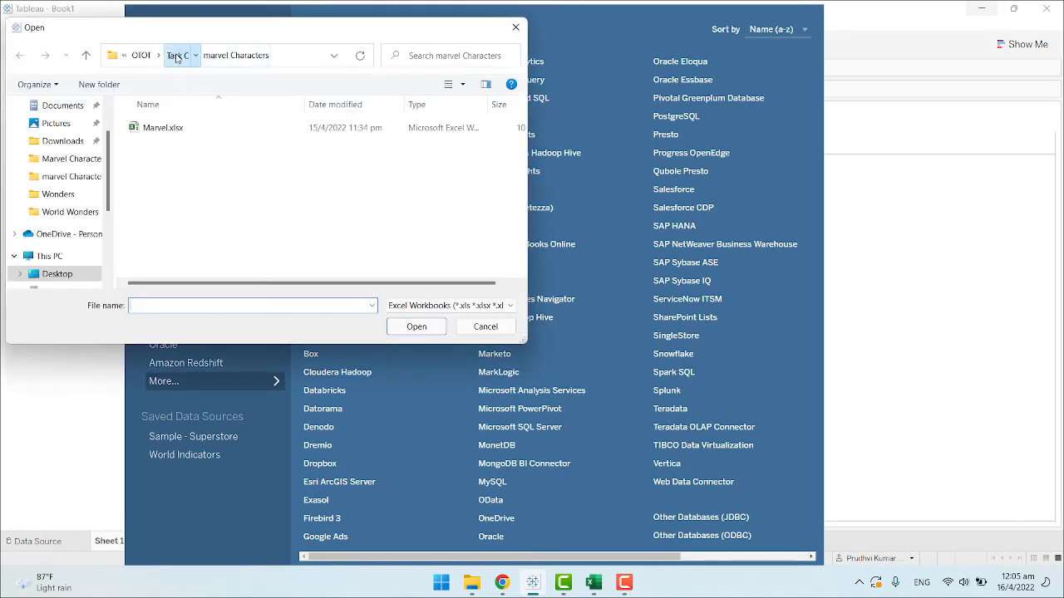
pyautogui.click(485, 326)
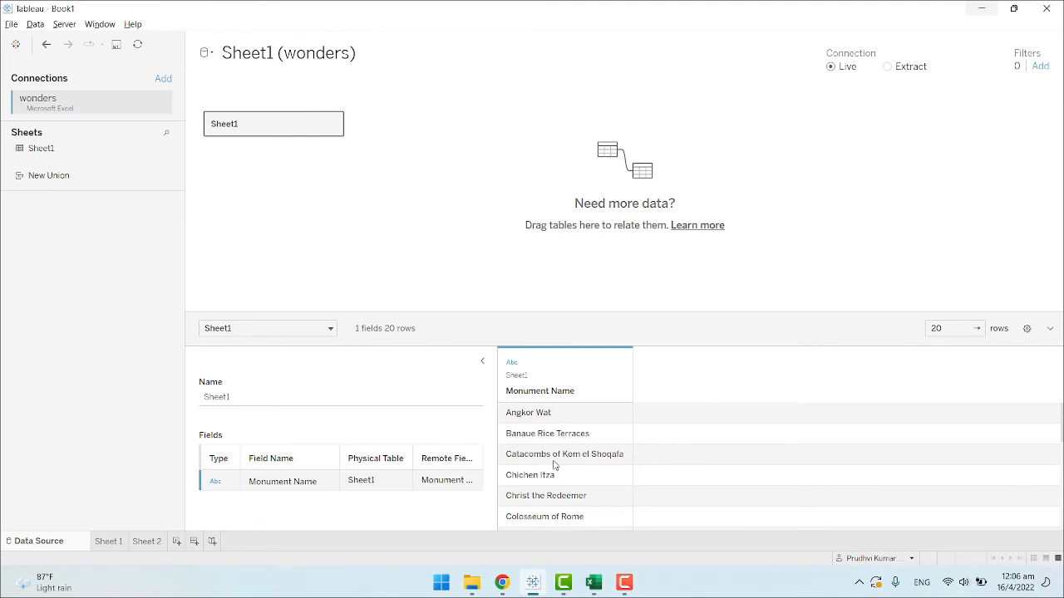
pyautogui.click(108, 541)
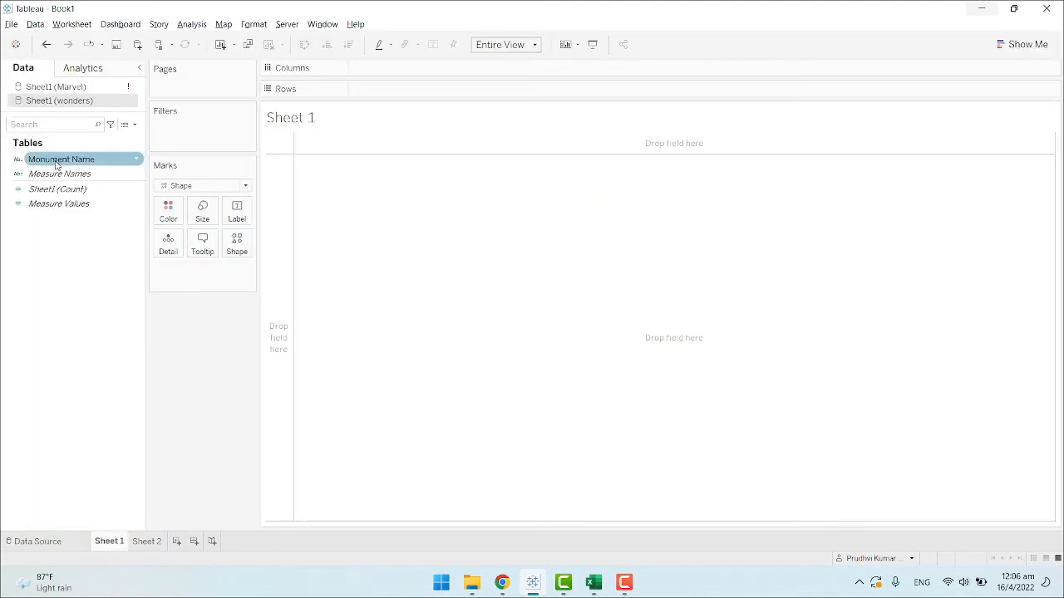
pyautogui.moveTo(60, 159); pyautogui.dragTo(399, 90)
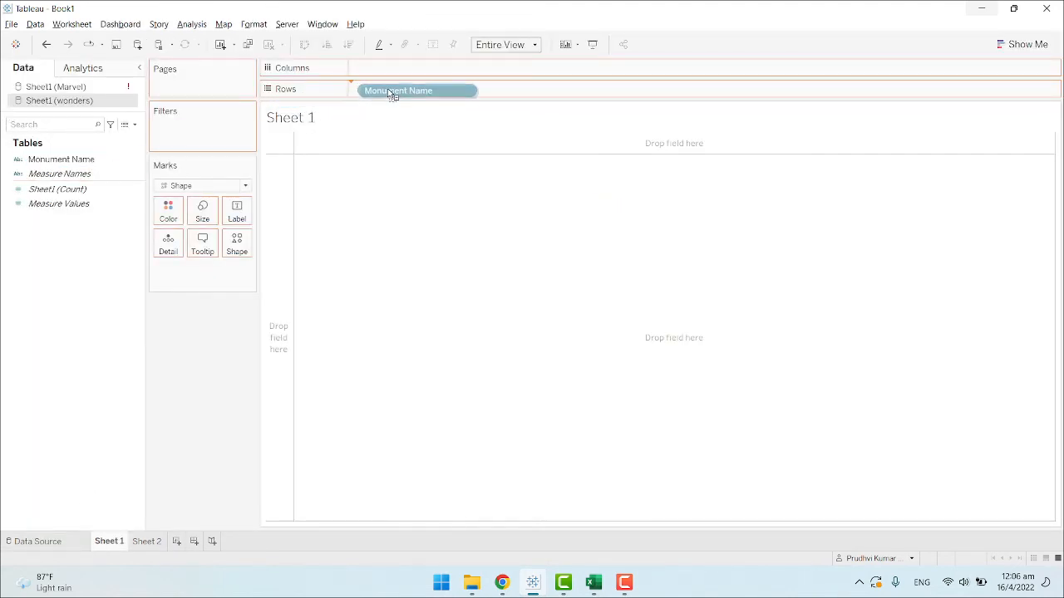
pyautogui.moveTo(398, 90); pyautogui.dragTo(398, 89)
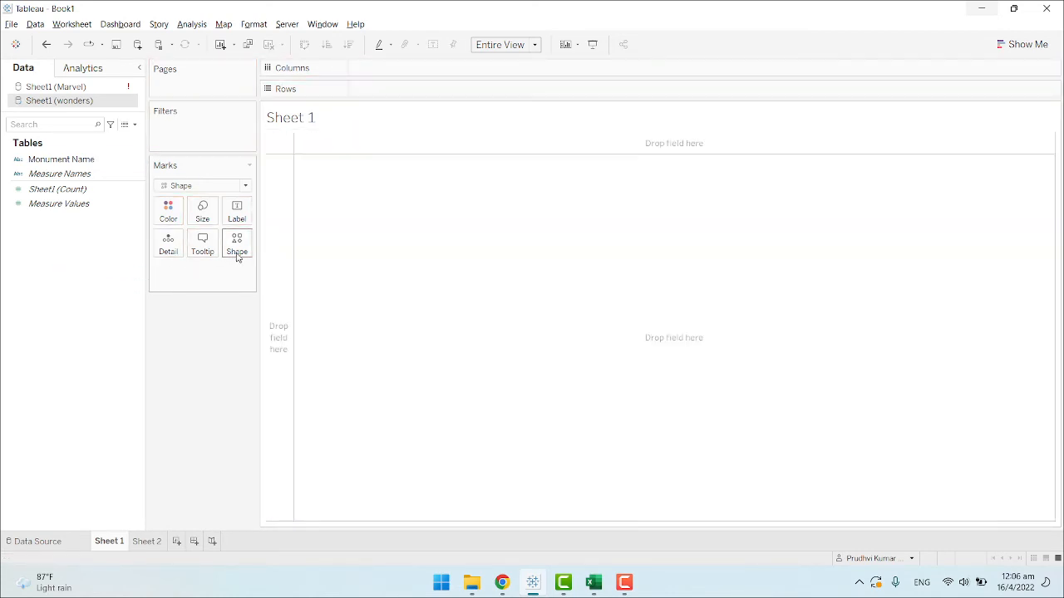
pyautogui.click(246, 185)
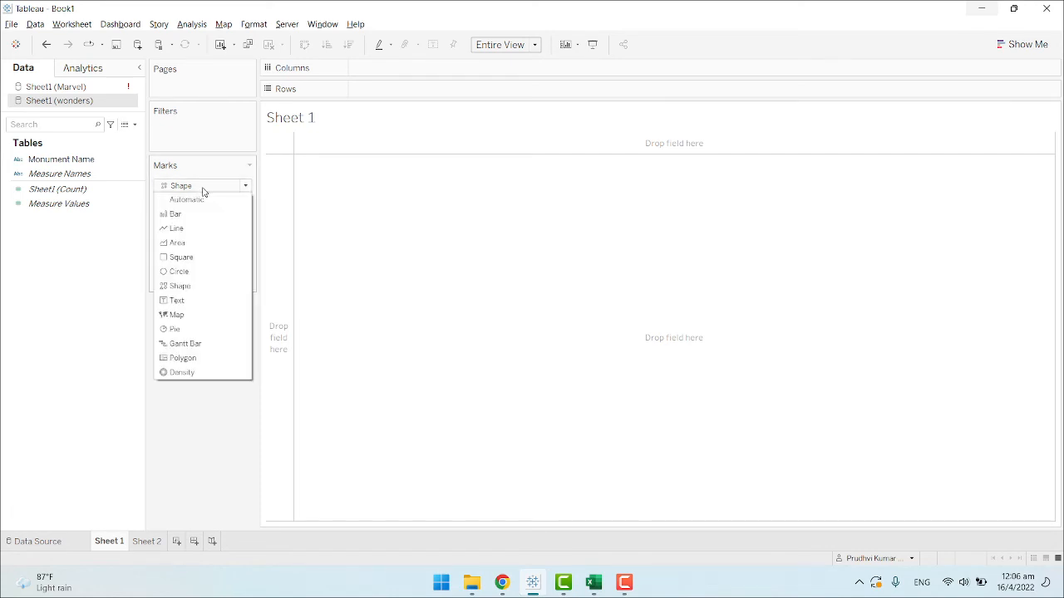
pyautogui.moveTo(195, 329)
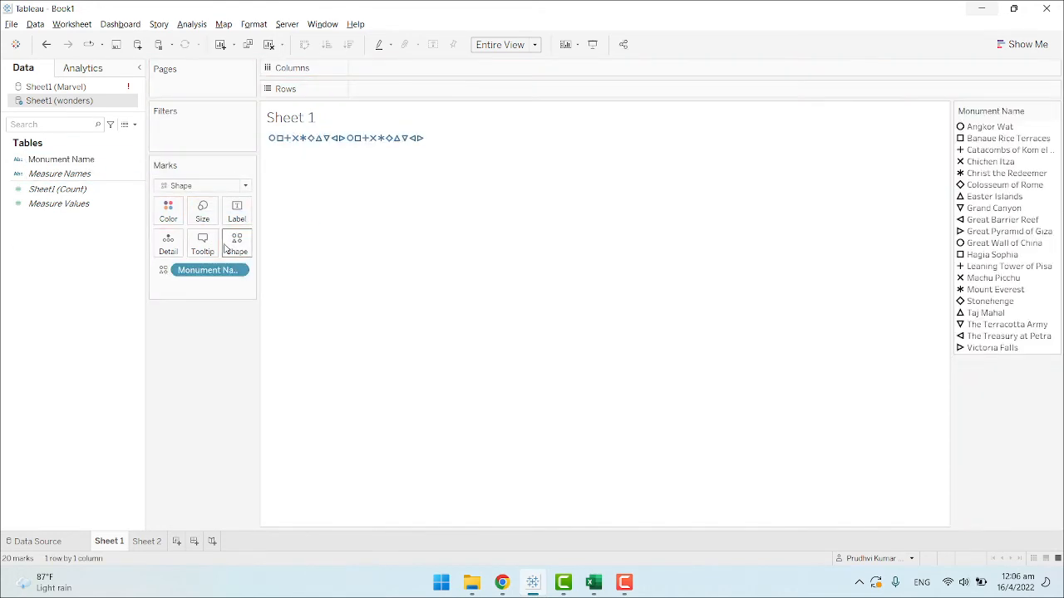
pyautogui.moveTo(415, 138)
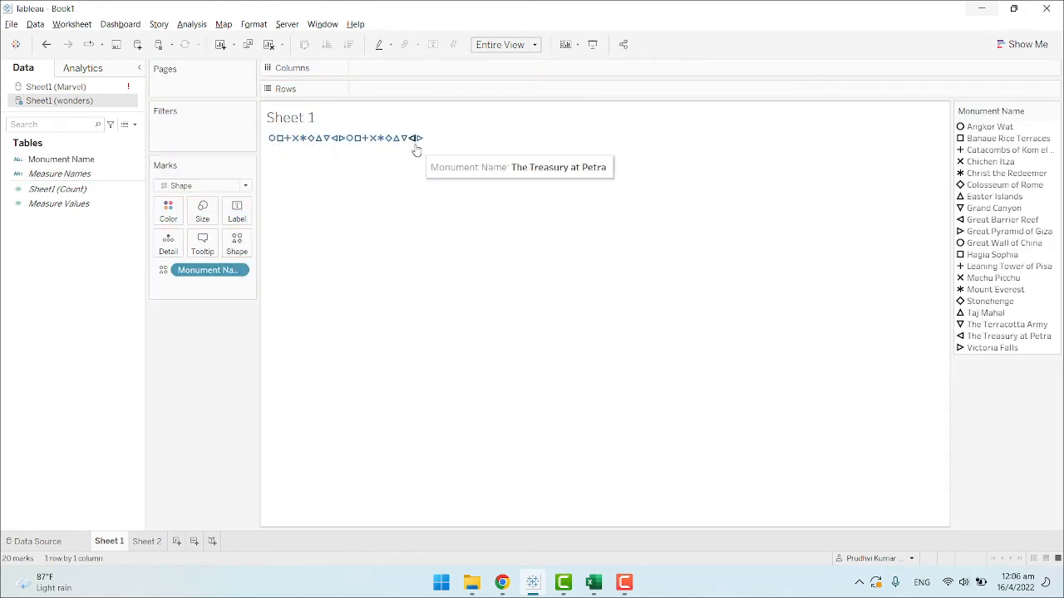
pyautogui.moveTo(273, 138)
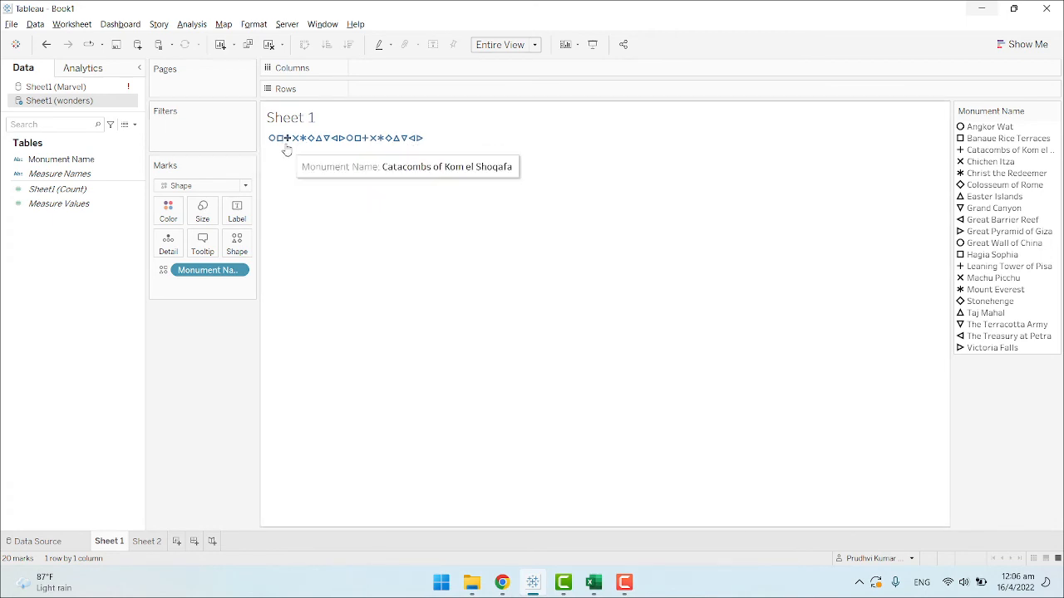
pyautogui.moveTo(253, 233)
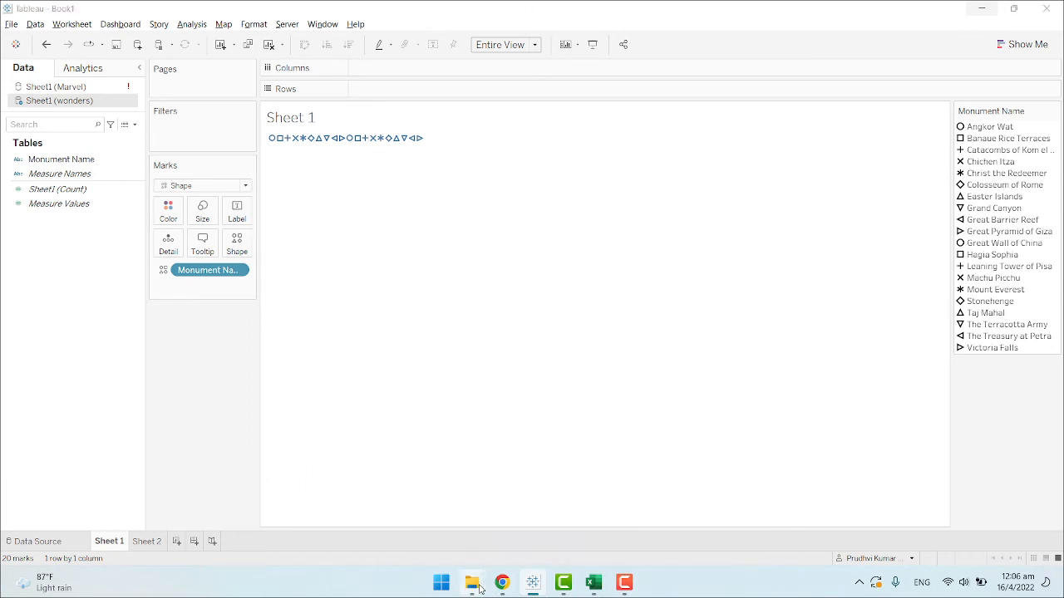
pyautogui.click(472, 582)
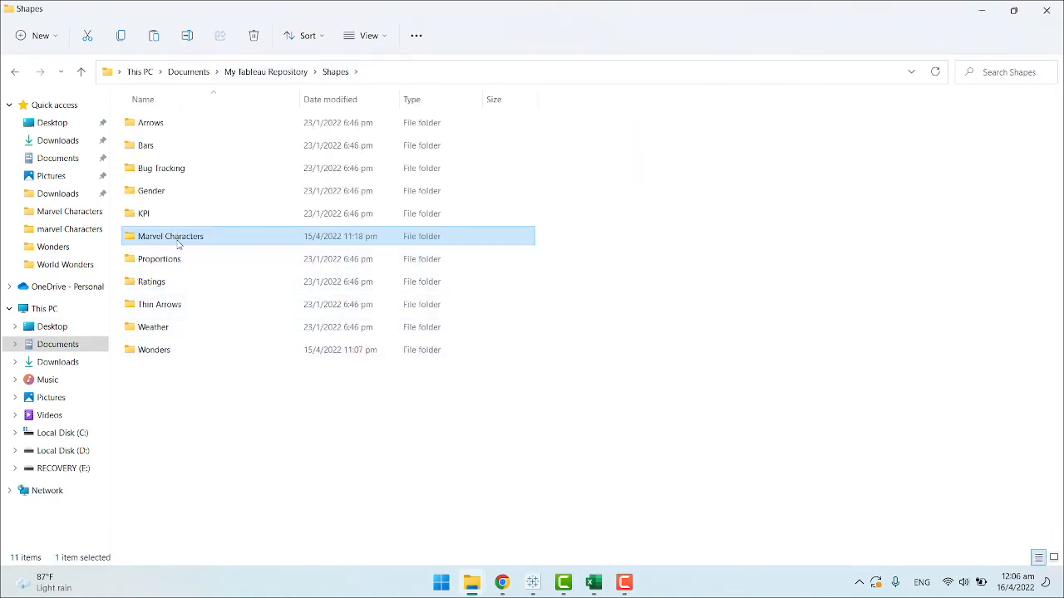
pyautogui.doubleClick(171, 236)
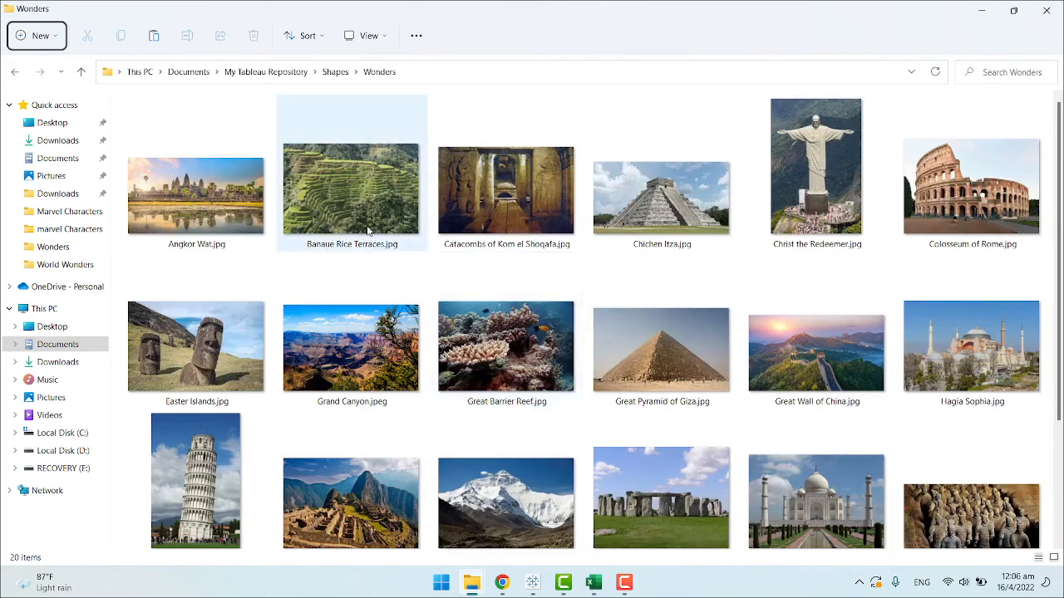
pyautogui.click(196, 346)
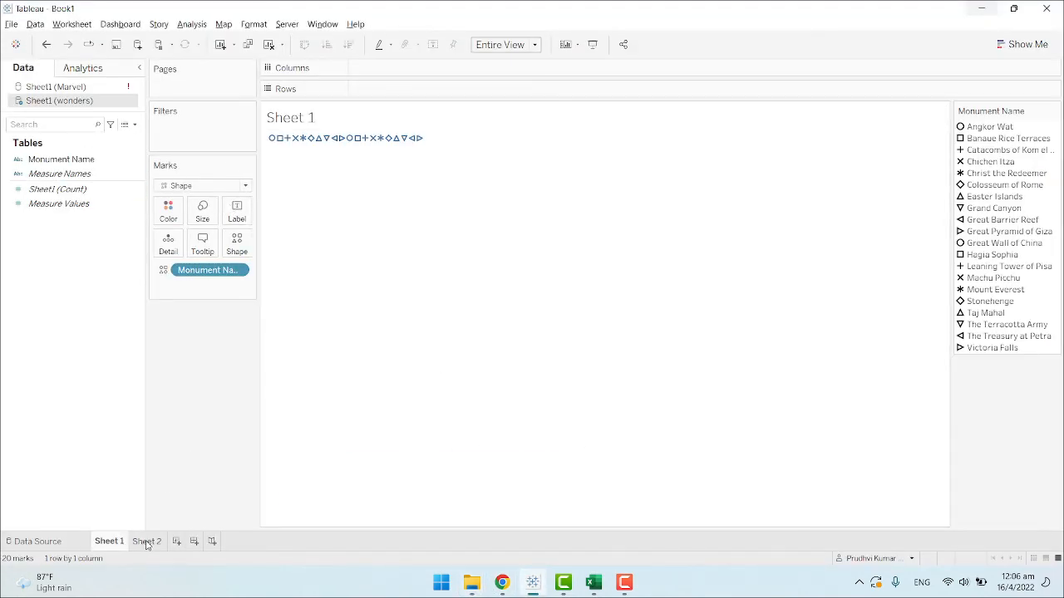
# Check the empty Sheet 2, then assign and apply the Wonders shape palette on Sheet 1.
pyautogui.click(147, 541)
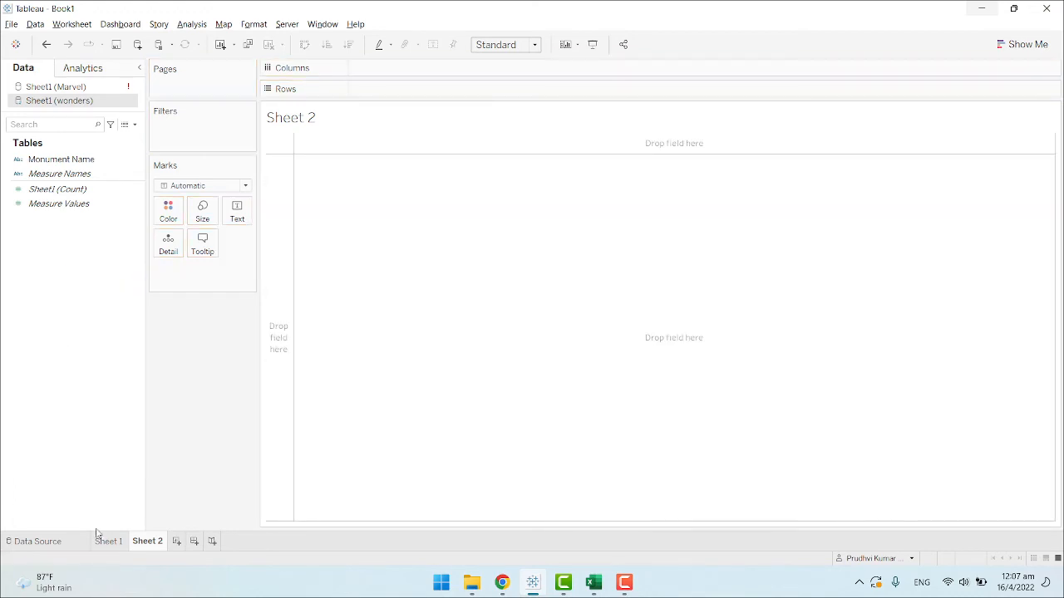
pyautogui.click(109, 541)
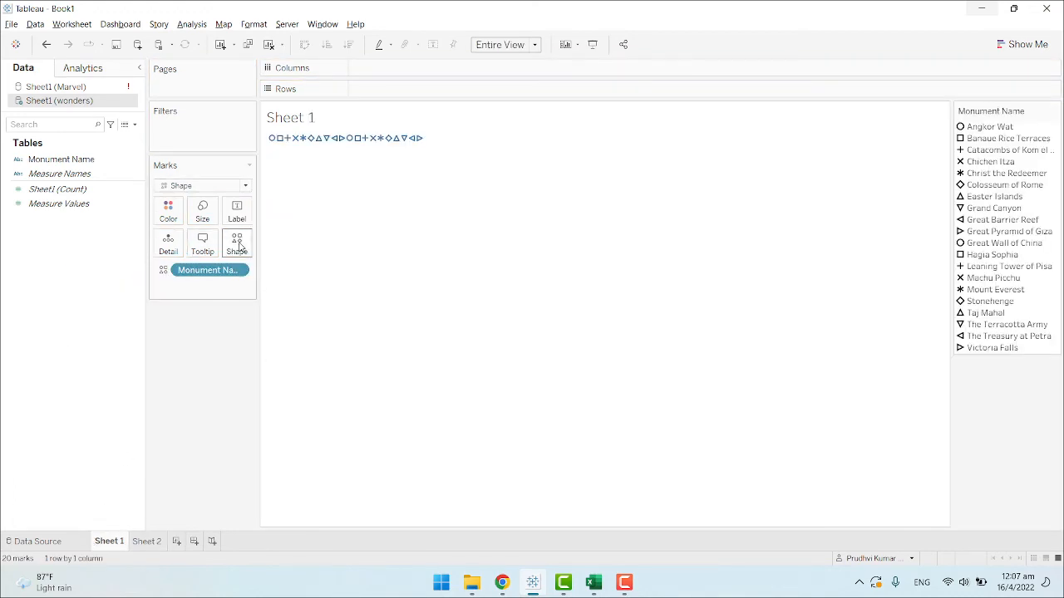
pyautogui.click(236, 244)
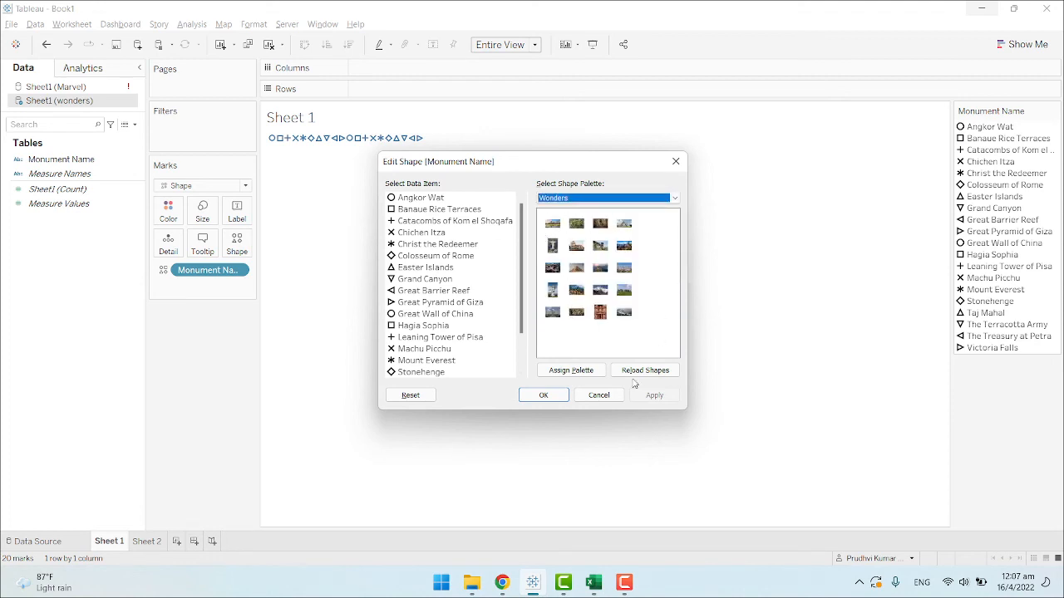
pyautogui.click(571, 370)
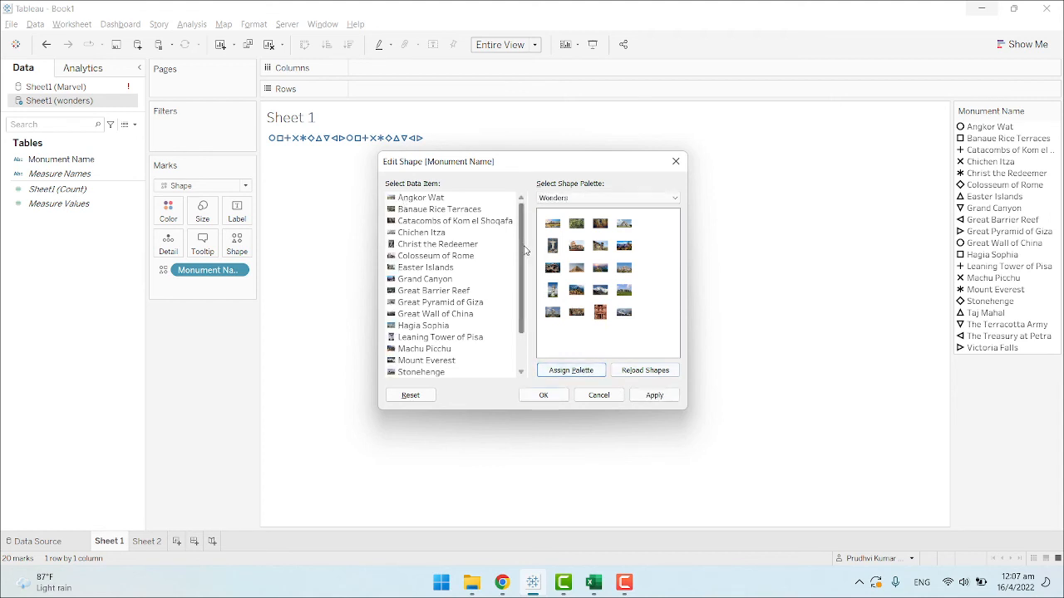
pyautogui.click(553, 223)
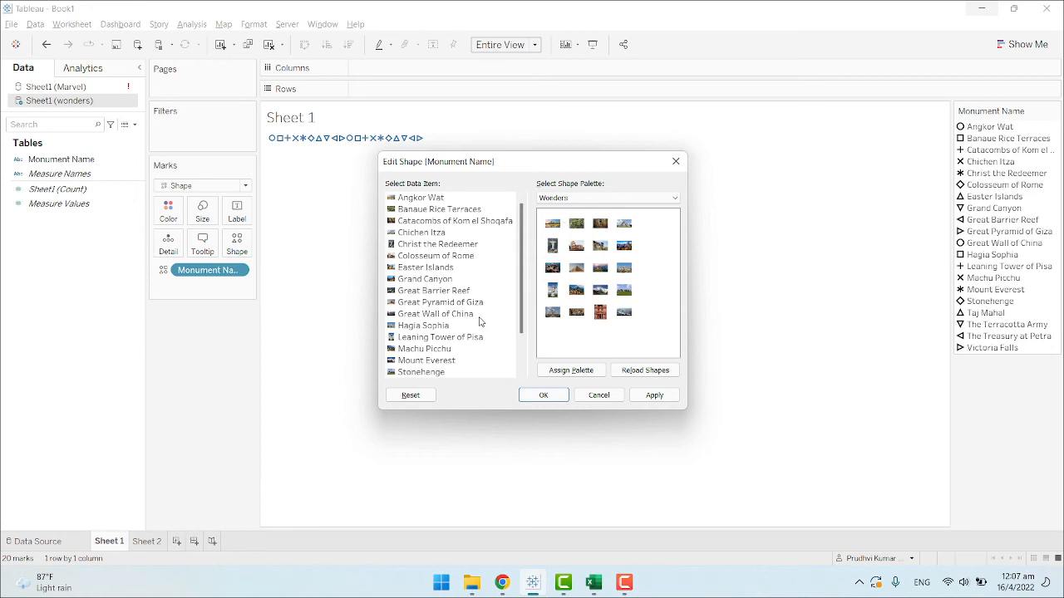
pyautogui.moveTo(507, 305)
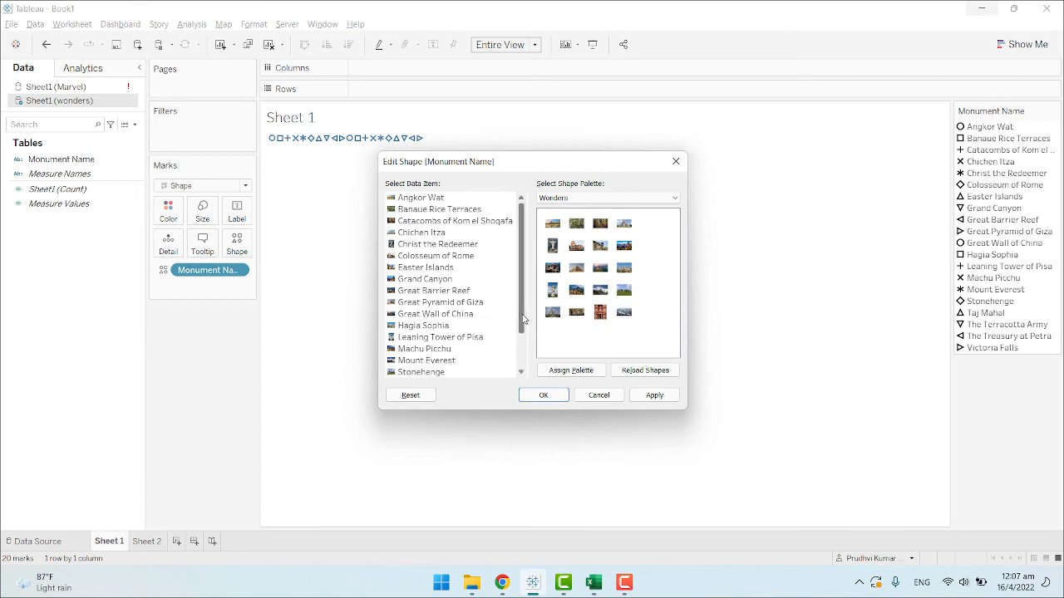
pyautogui.click(552, 223)
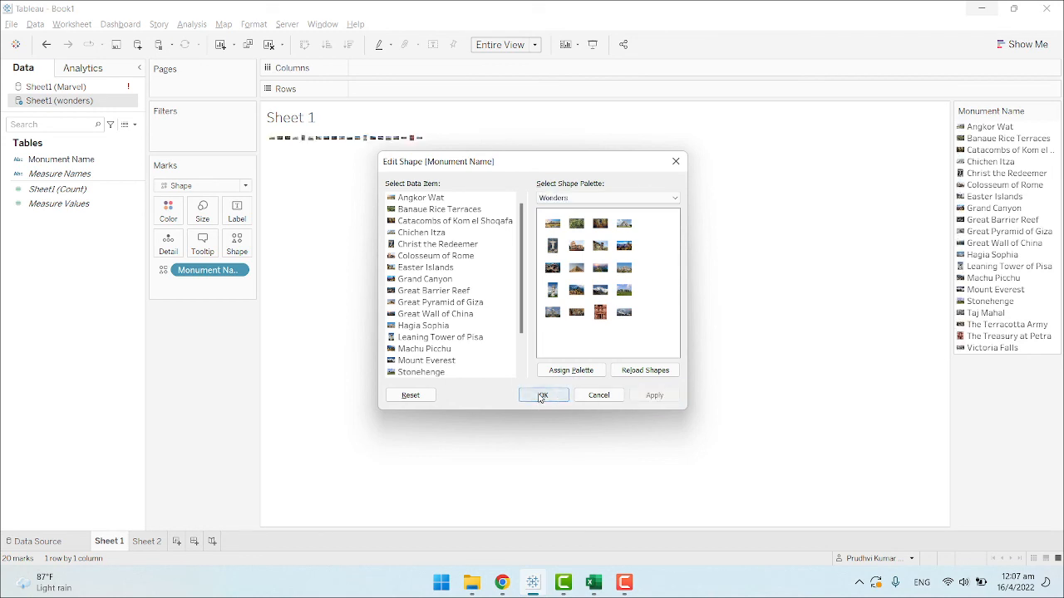
# Confirm the shape assignment and show Monument Name as a single-value dropdown filter.
pyautogui.click(542, 395)
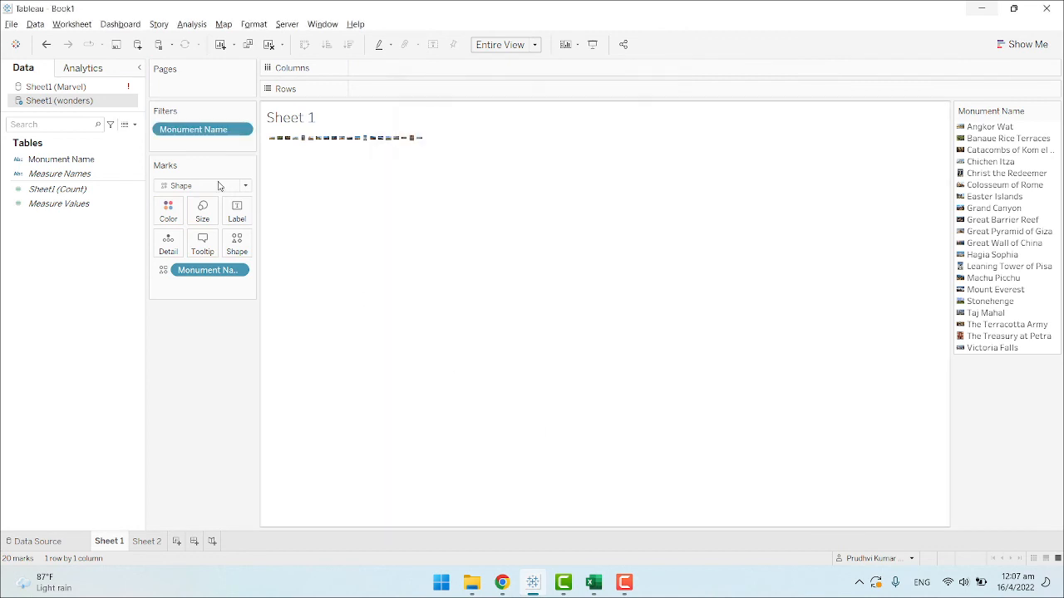
pyautogui.rightClick(192, 129)
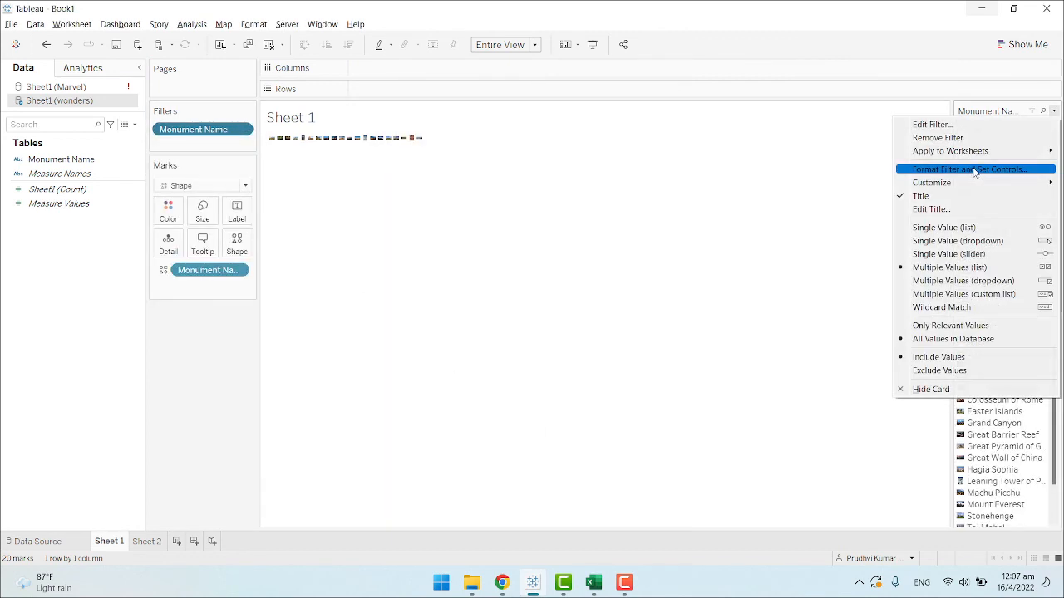
pyautogui.click(957, 240)
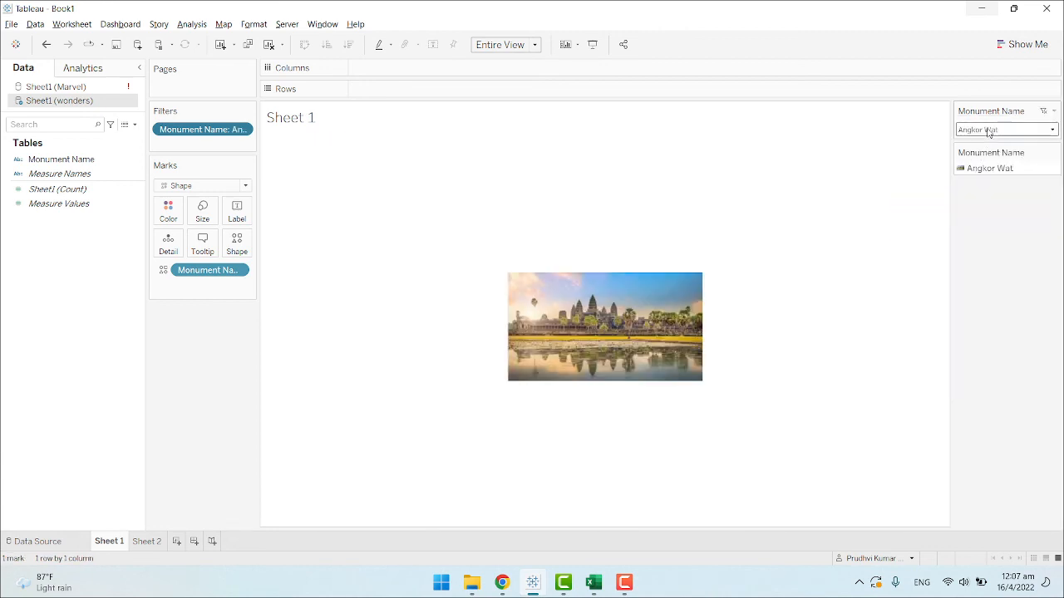
# Pick Banaue Rice Terraces, then another monument, ending on the Taj Mahal.
pyautogui.click(1052, 130)
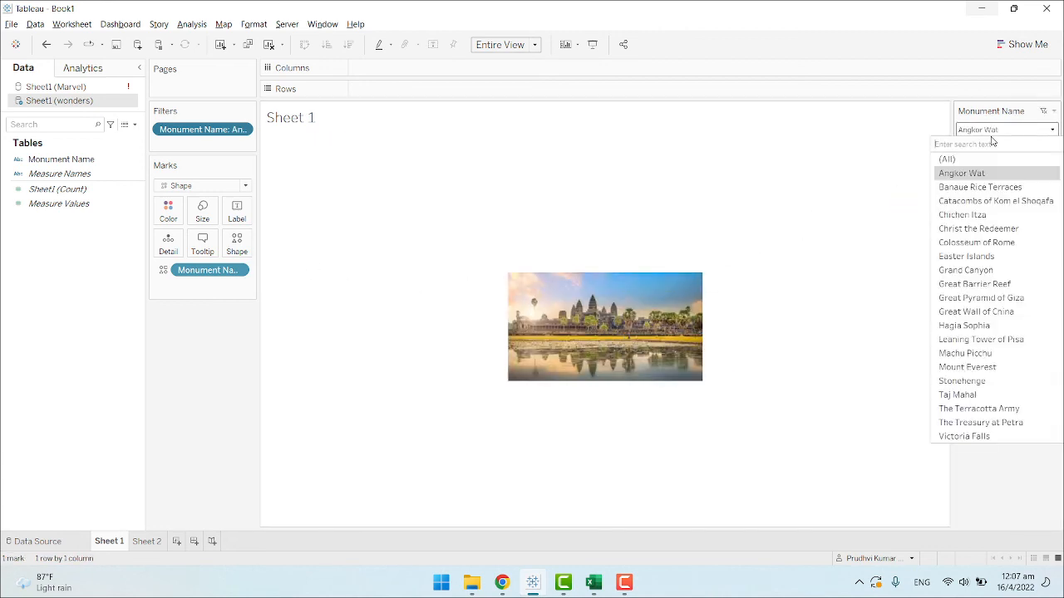
pyautogui.click(980, 187)
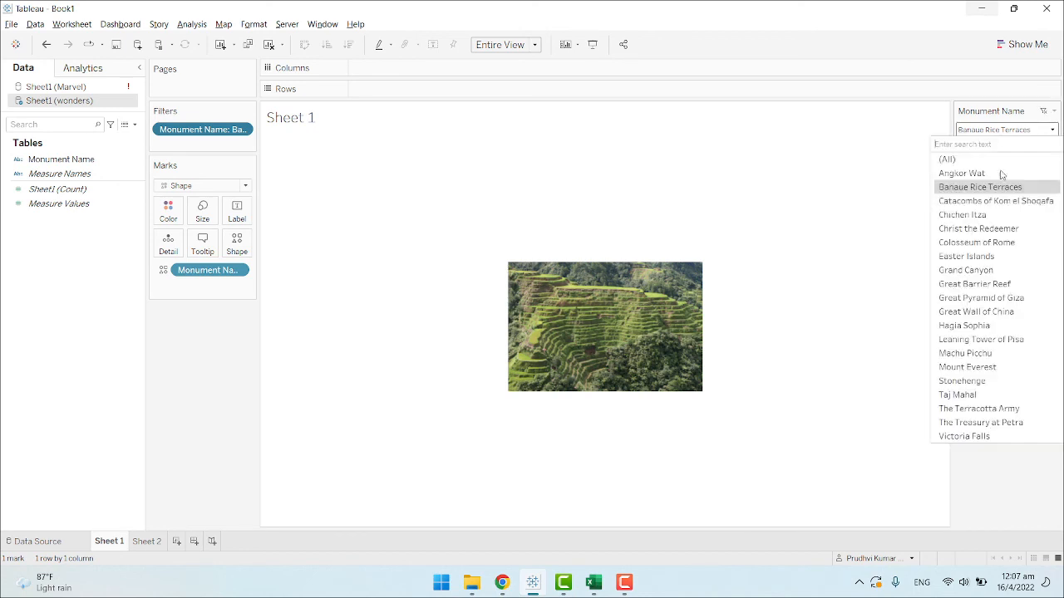
pyautogui.click(965, 256)
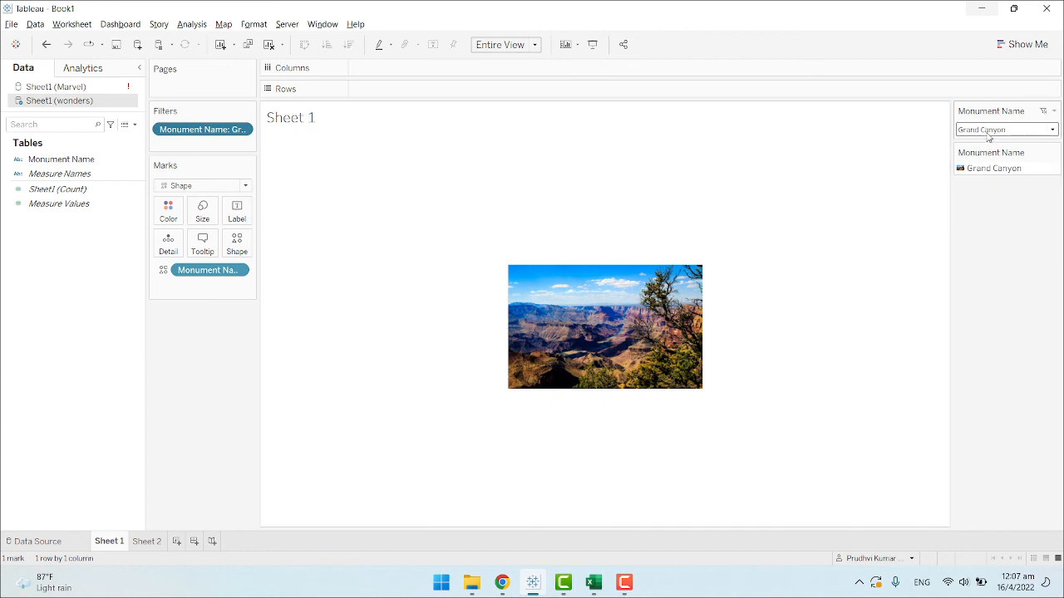
pyautogui.click(1001, 129)
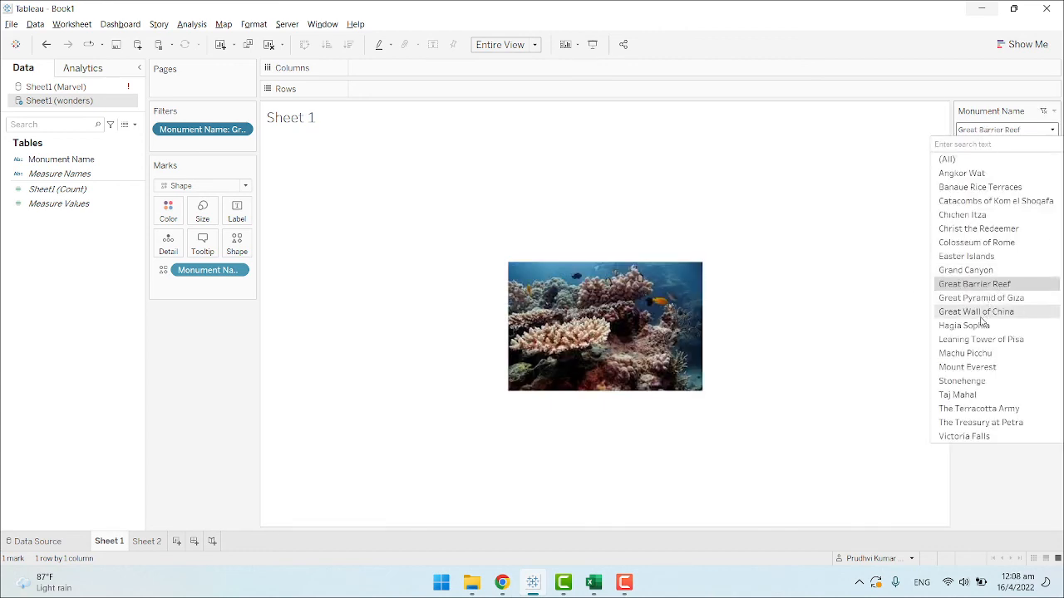
pyautogui.click(976, 311)
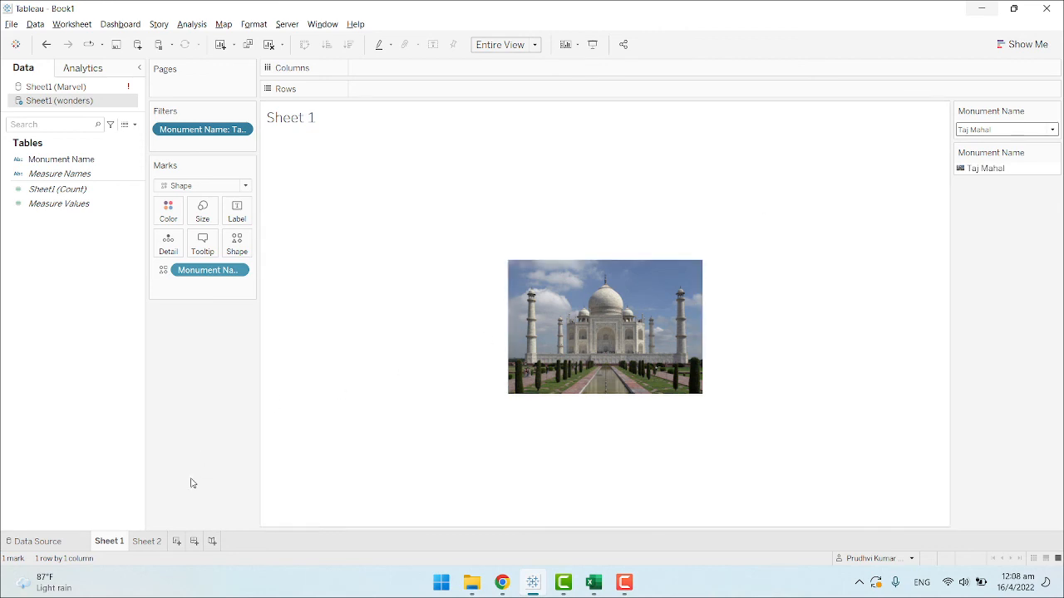
pyautogui.moveTo(591, 380)
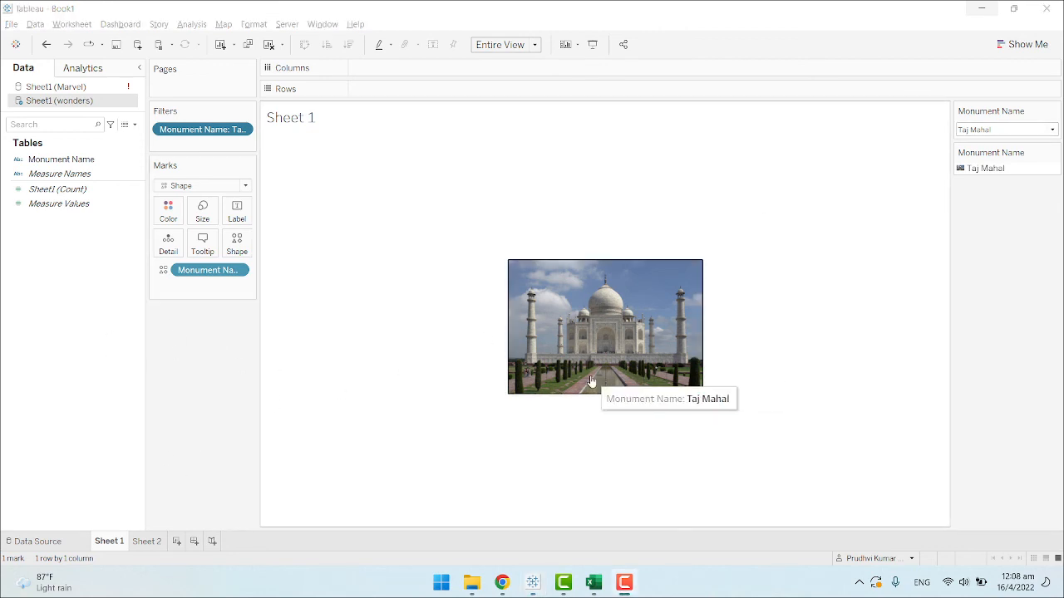
pyautogui.moveTo(577, 255)
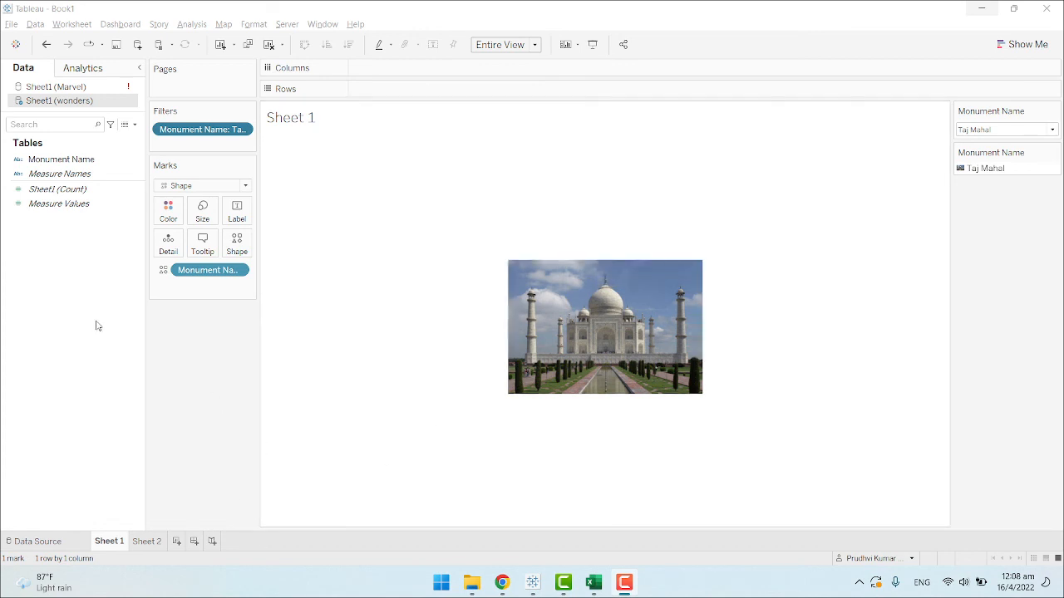
pyautogui.moveTo(84, 326)
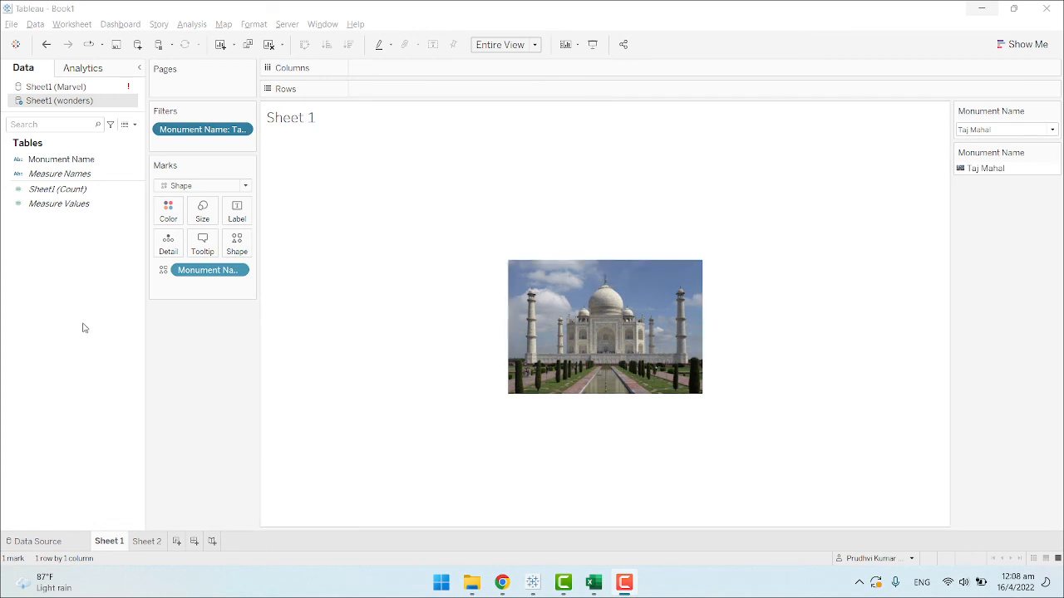
pyautogui.moveTo(78, 338)
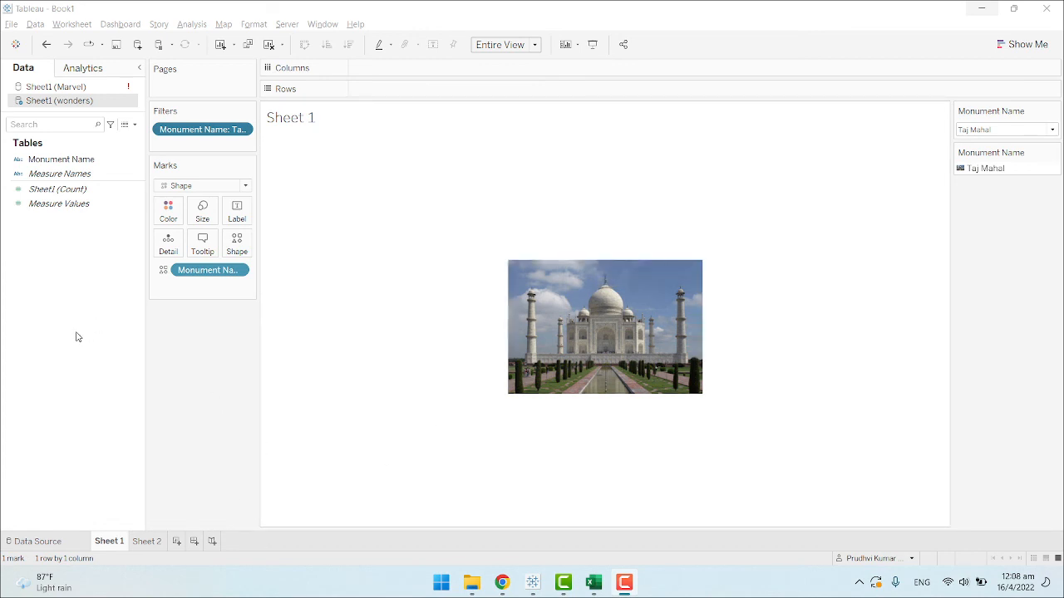